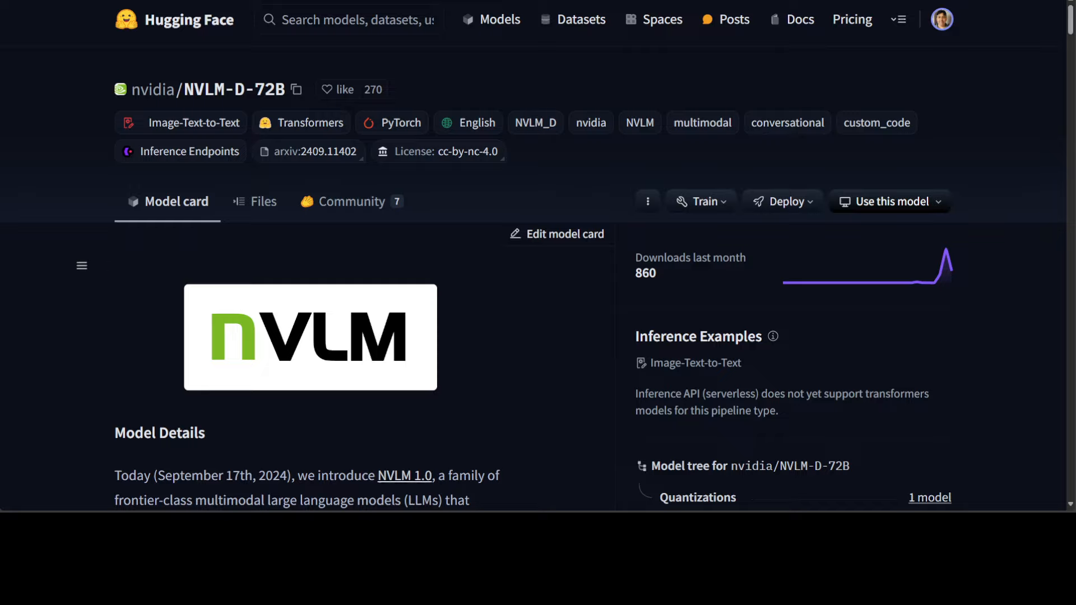
mouse_move(410, 326)
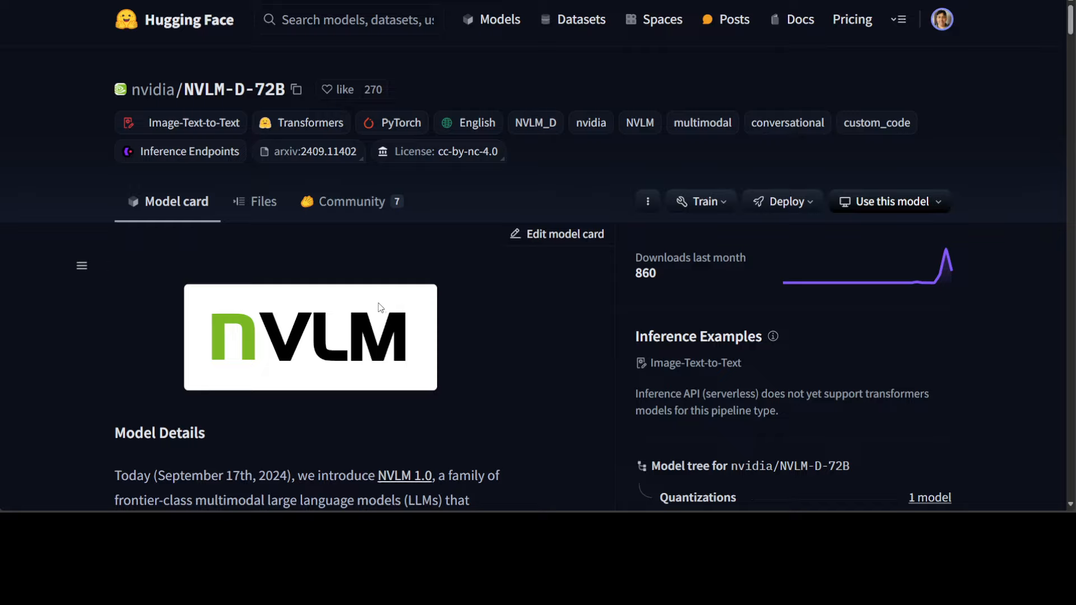
mouse_move(374, 302)
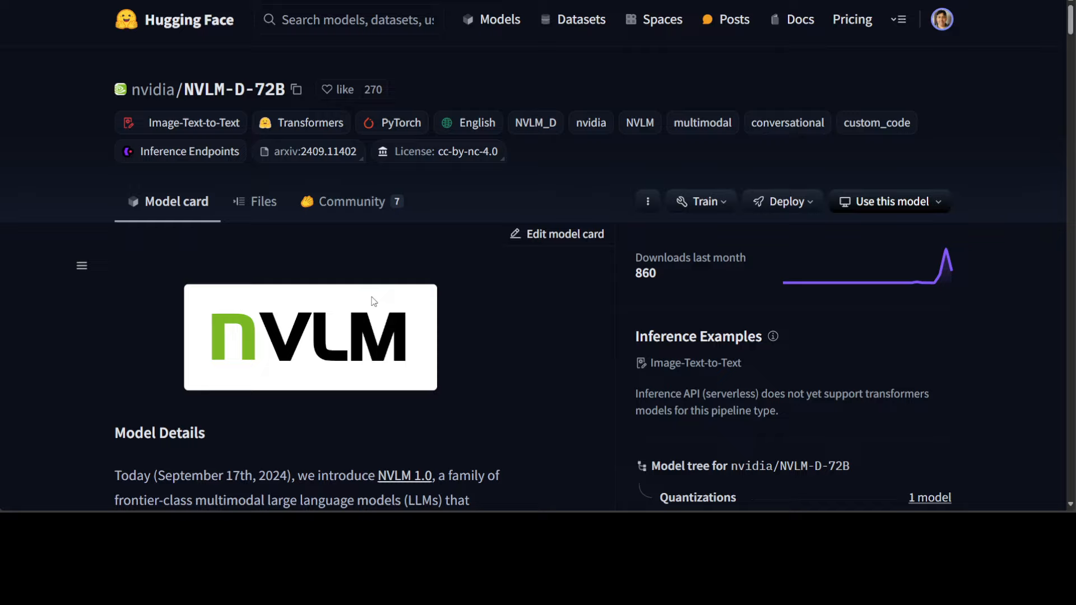
mouse_move(365, 297)
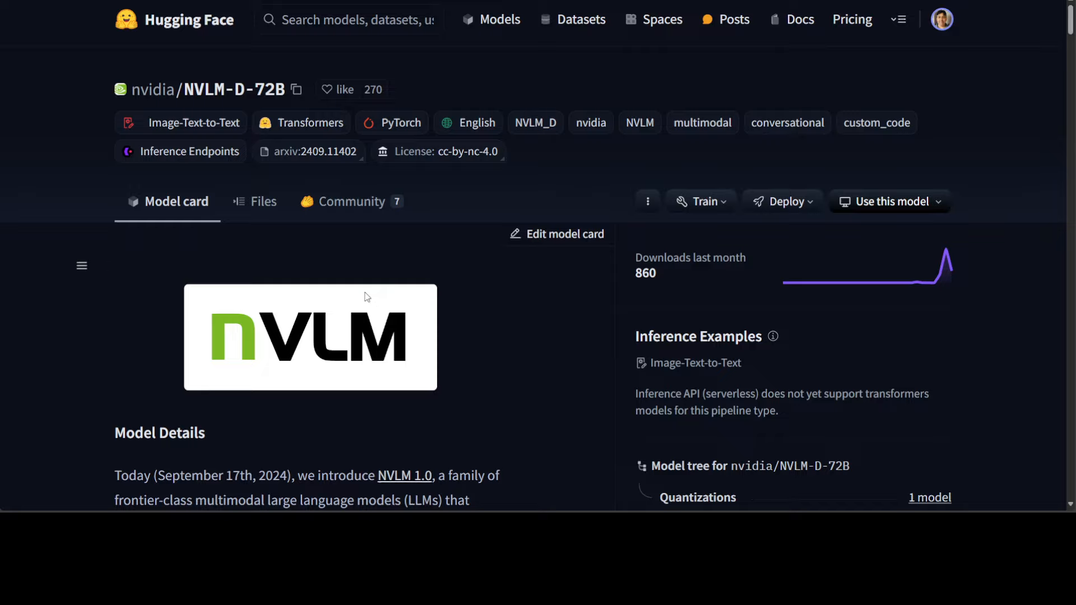
mouse_move(471, 323)
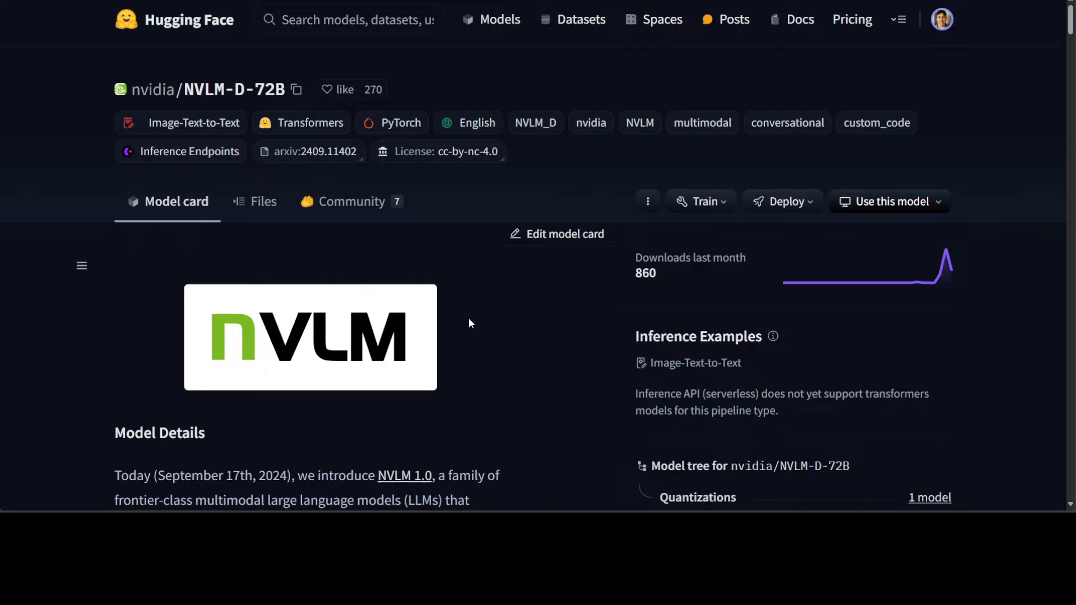
mouse_move(503, 381)
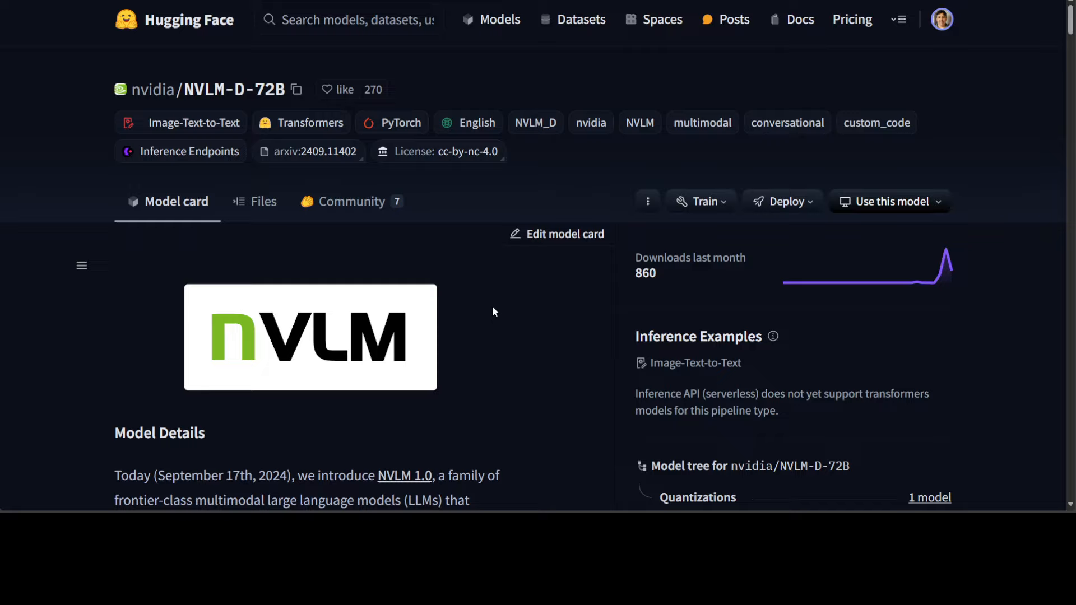
mouse_move(492, 308)
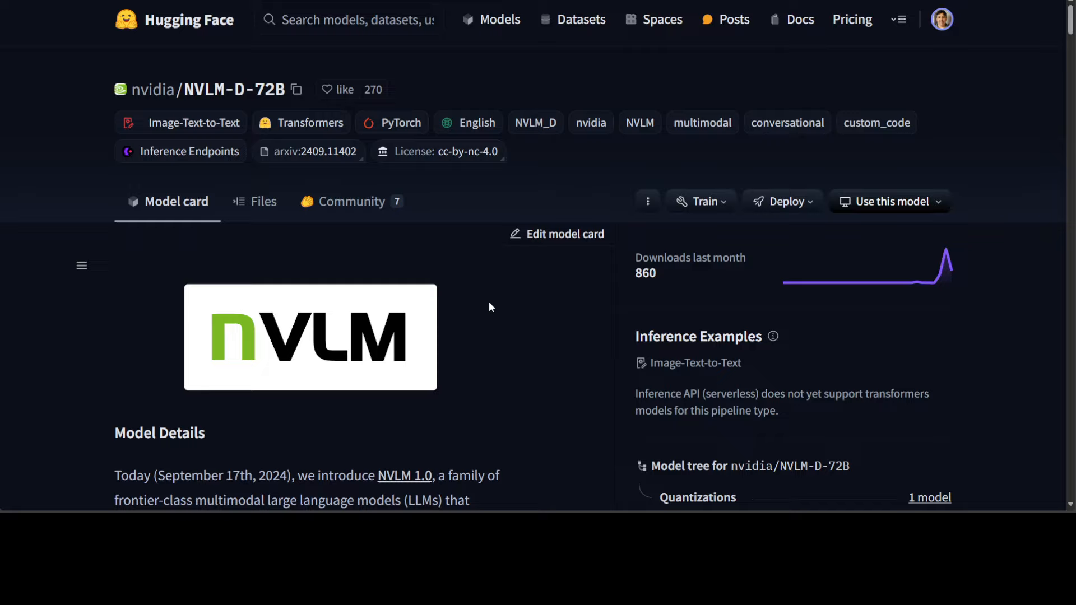
mouse_move(486, 310)
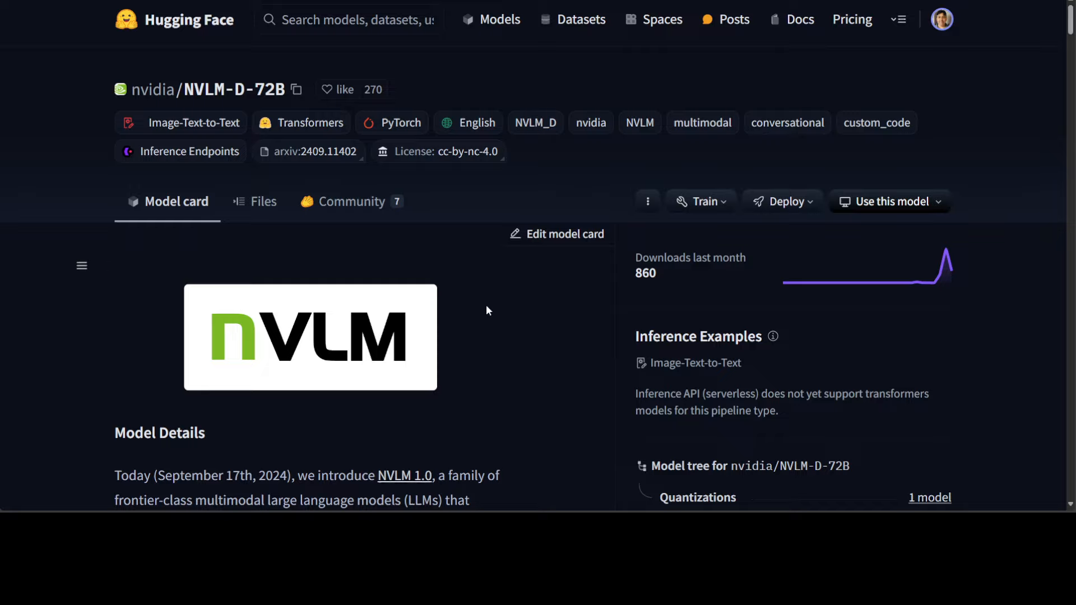
mouse_move(483, 312)
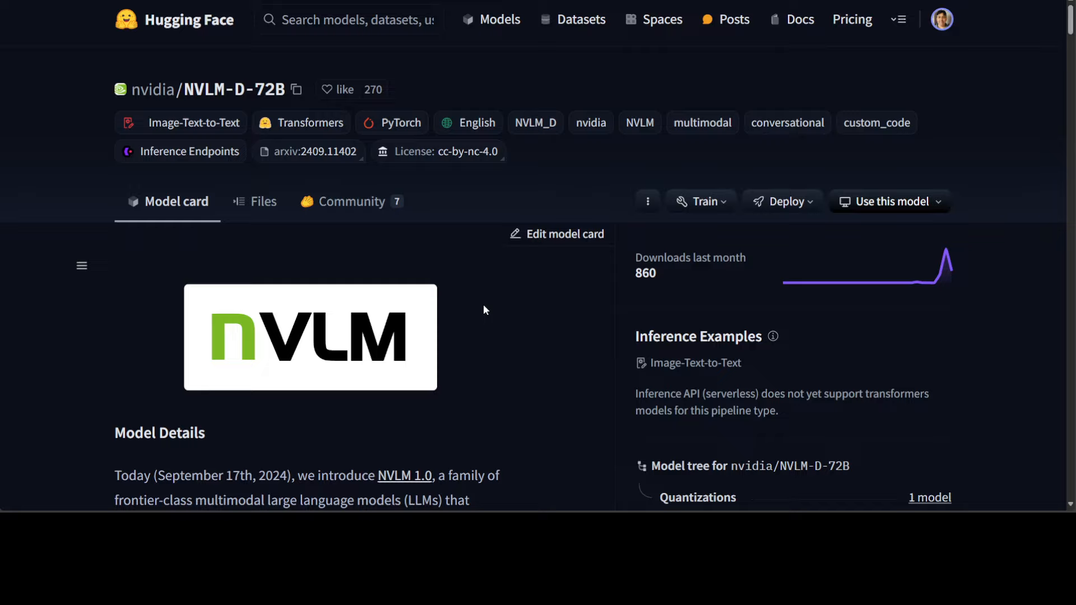
mouse_move(469, 301)
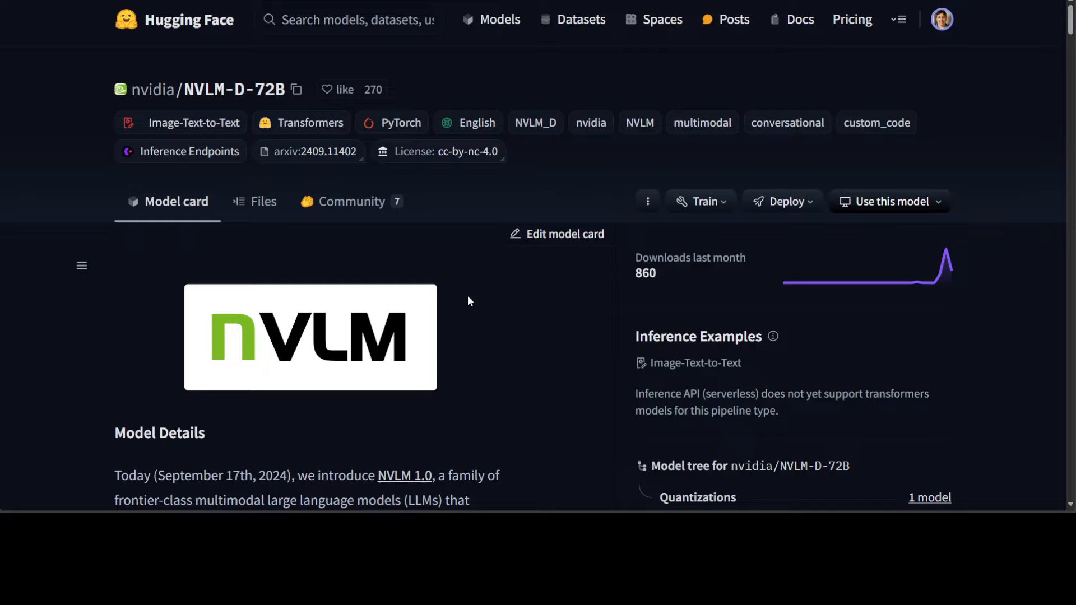
mouse_move(487, 301)
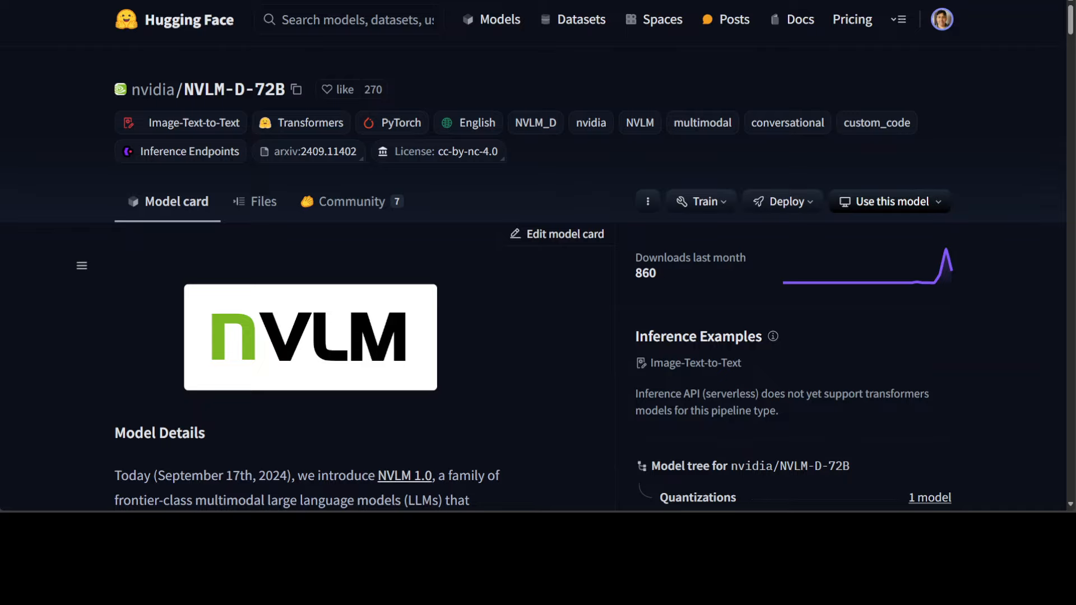
Scroll the NVLM-D-72B model card to the lynx-and-cat meme and CPU/GPU/TPU comparison examples.
scroll("down", 3)
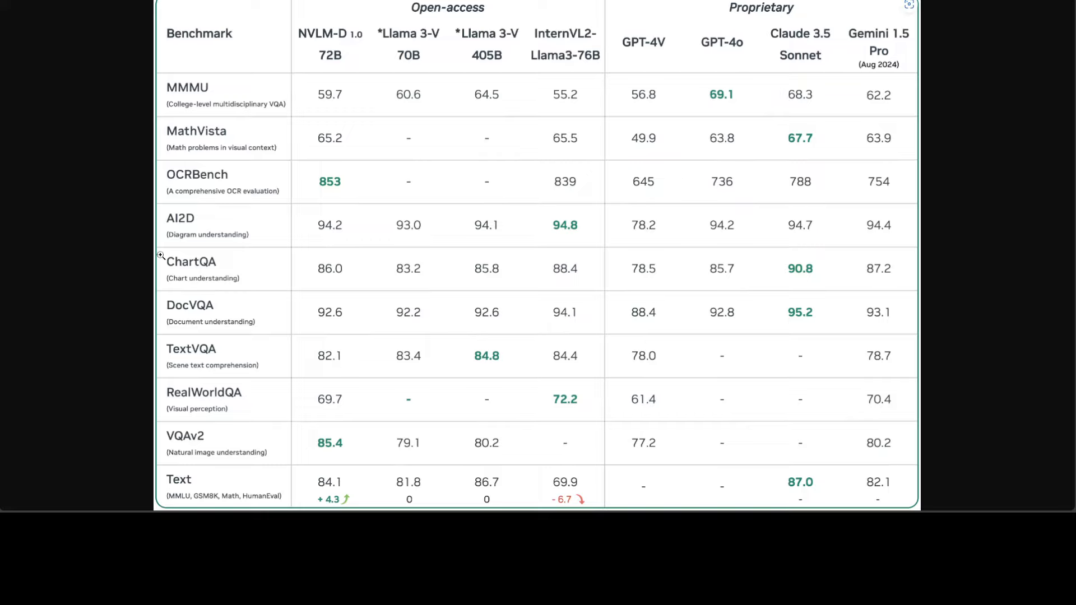
mouse_move(378, 141)
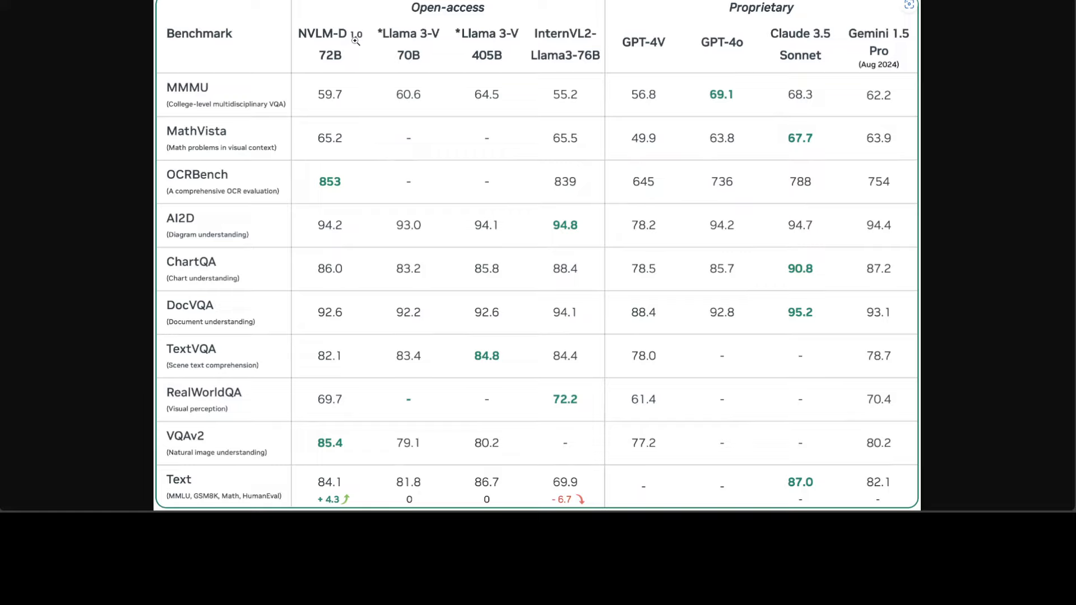
mouse_move(426, 60)
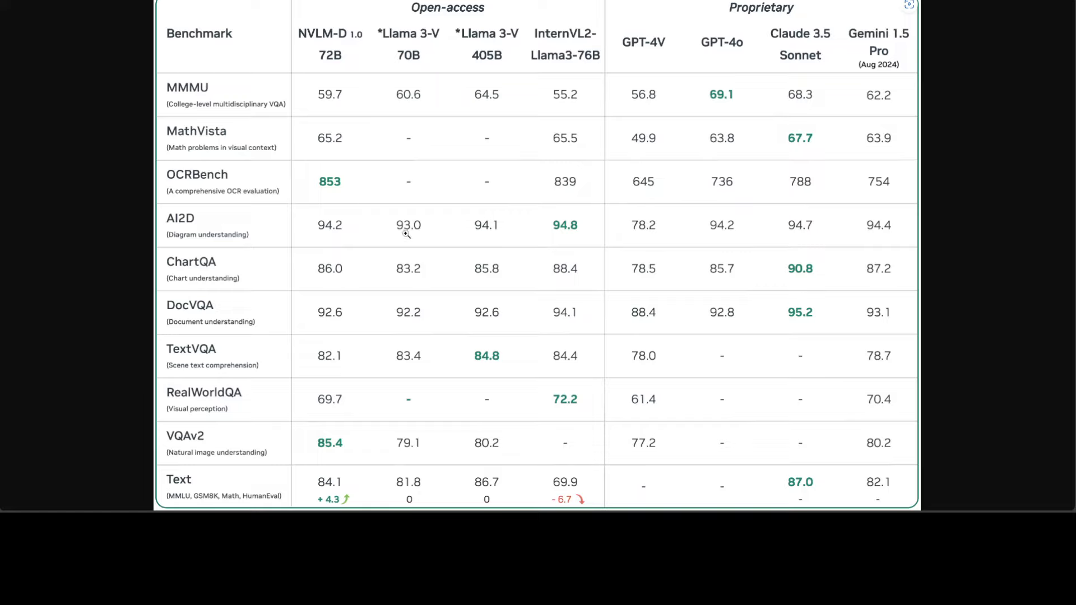
mouse_move(324, 195)
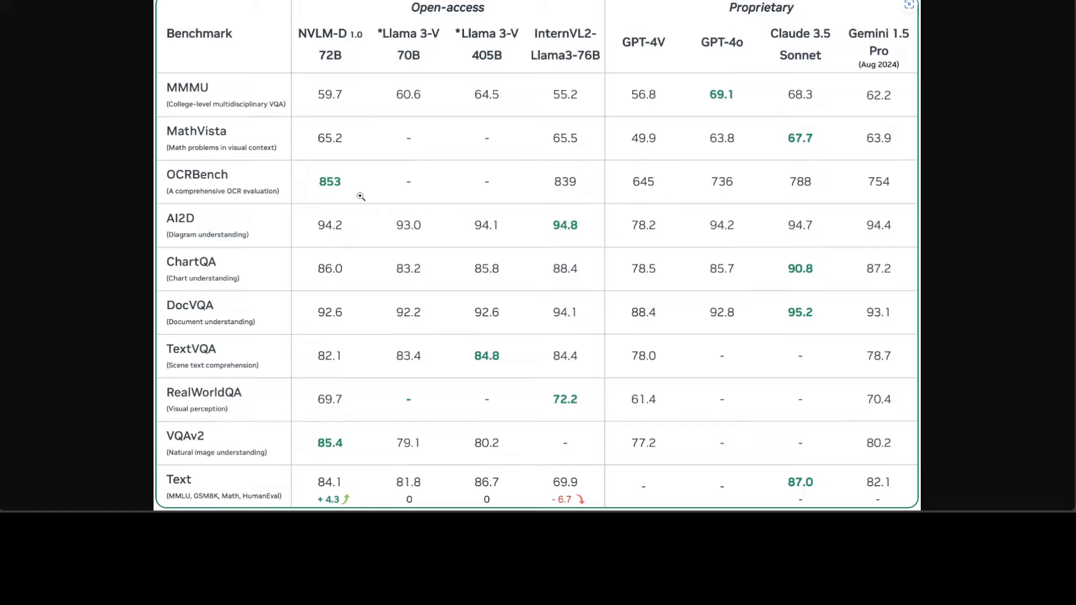
mouse_move(342, 197)
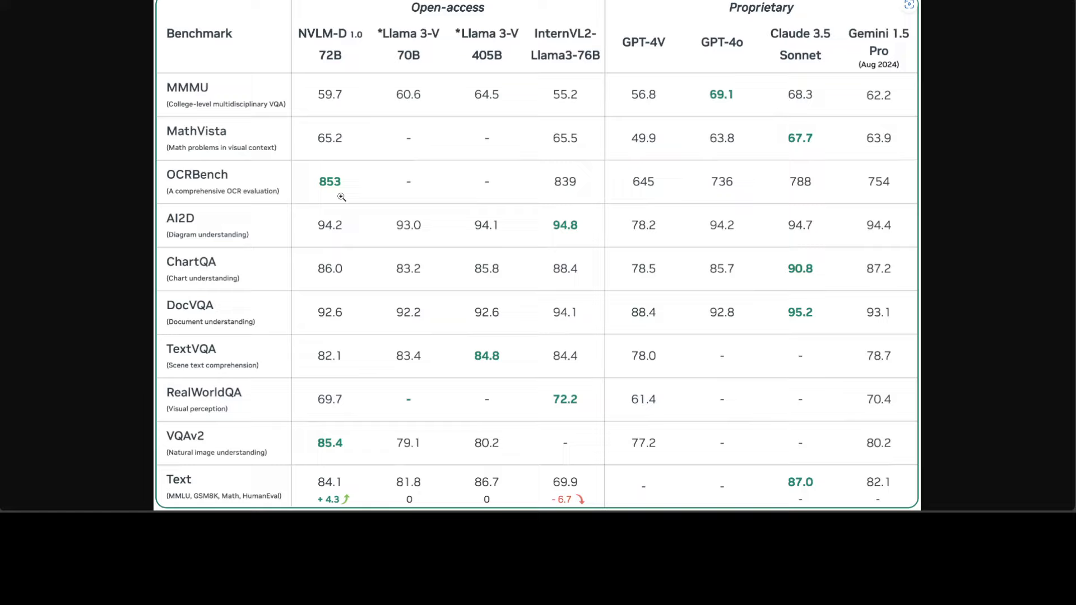
mouse_move(346, 467)
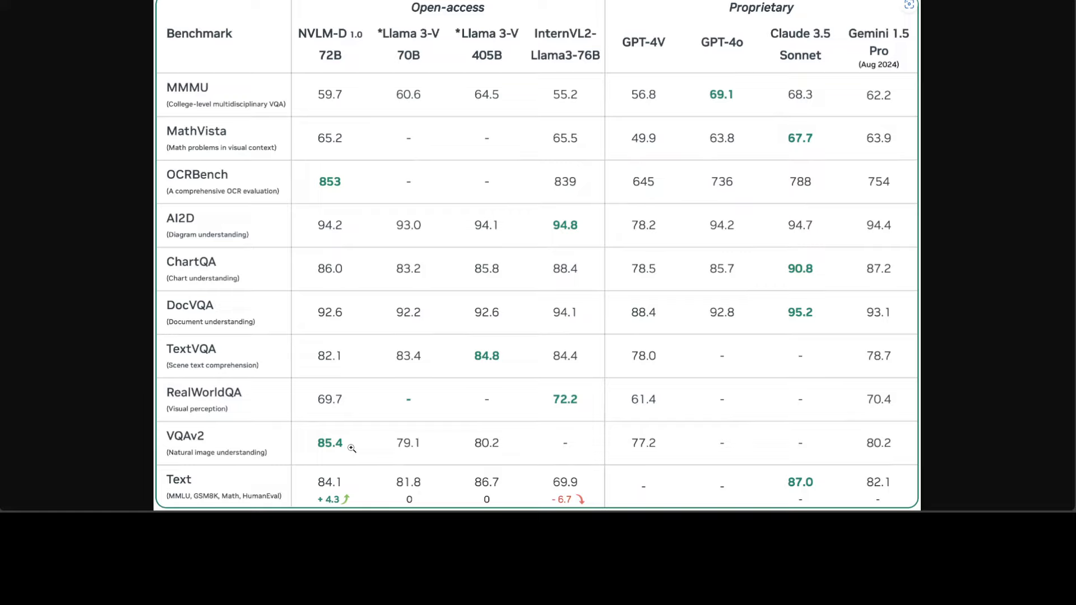
mouse_move(656, 455)
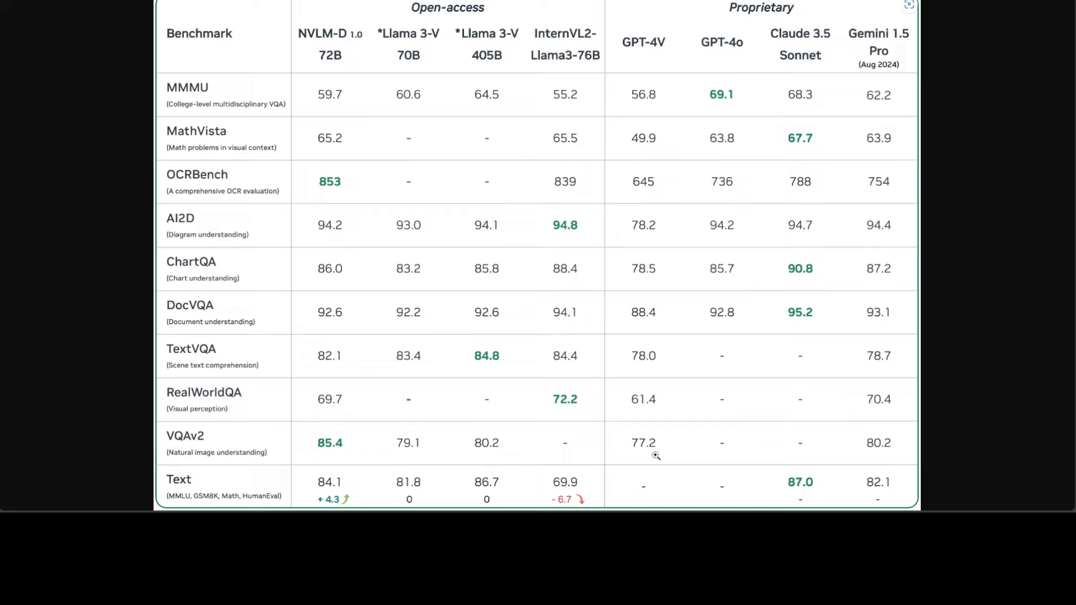
mouse_move(575, 328)
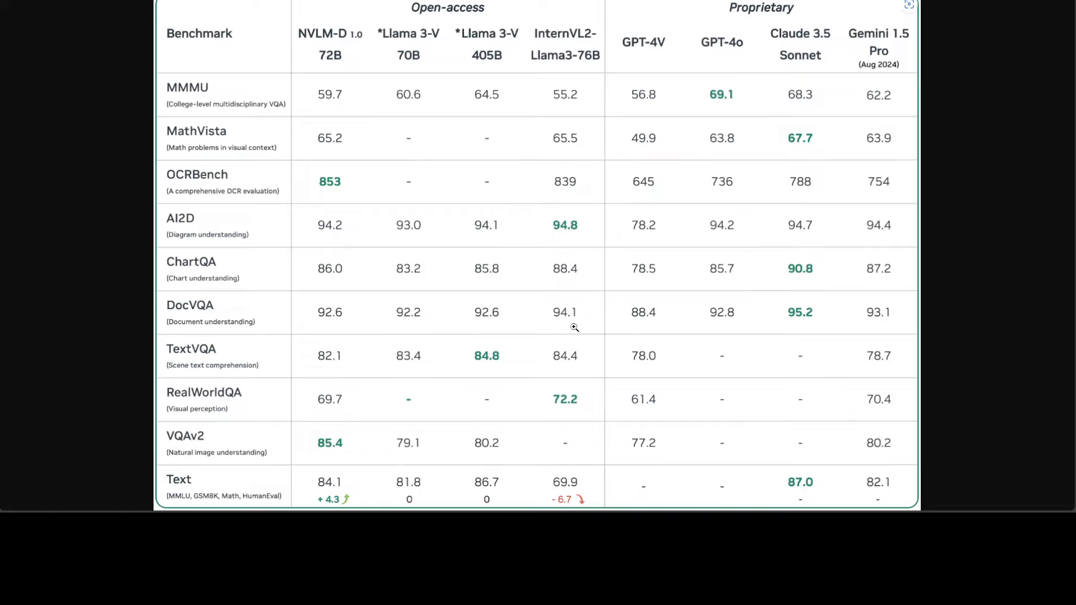
mouse_move(349, 66)
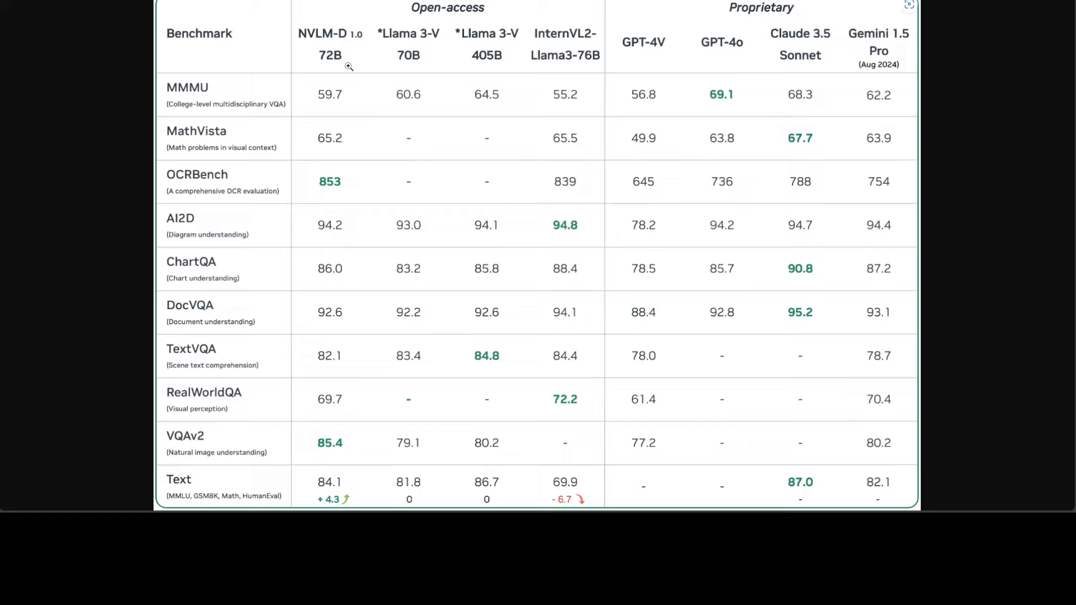
mouse_move(523, 49)
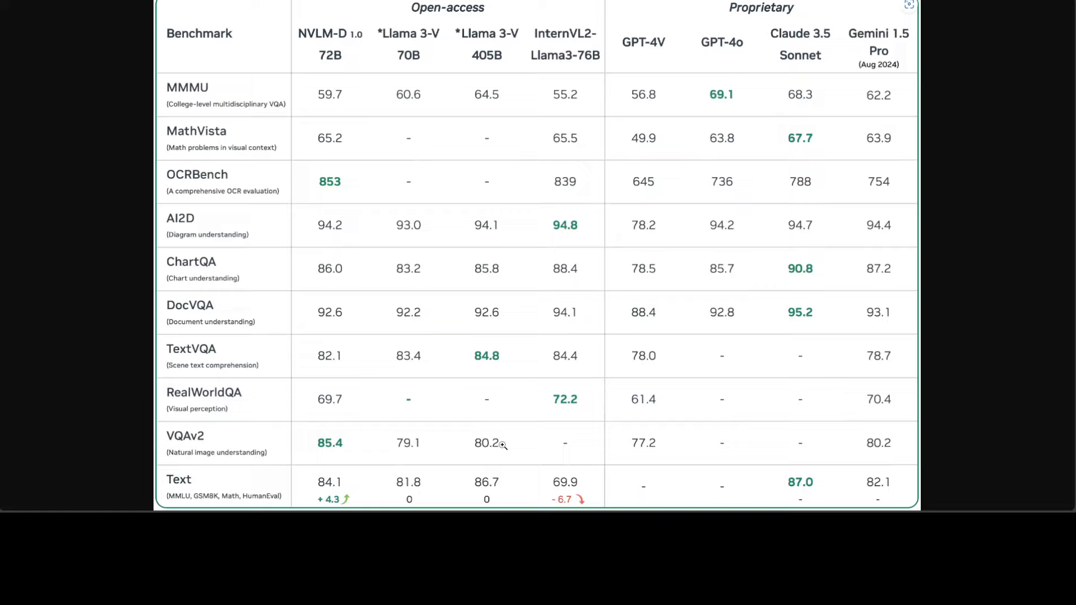
mouse_move(309, 441)
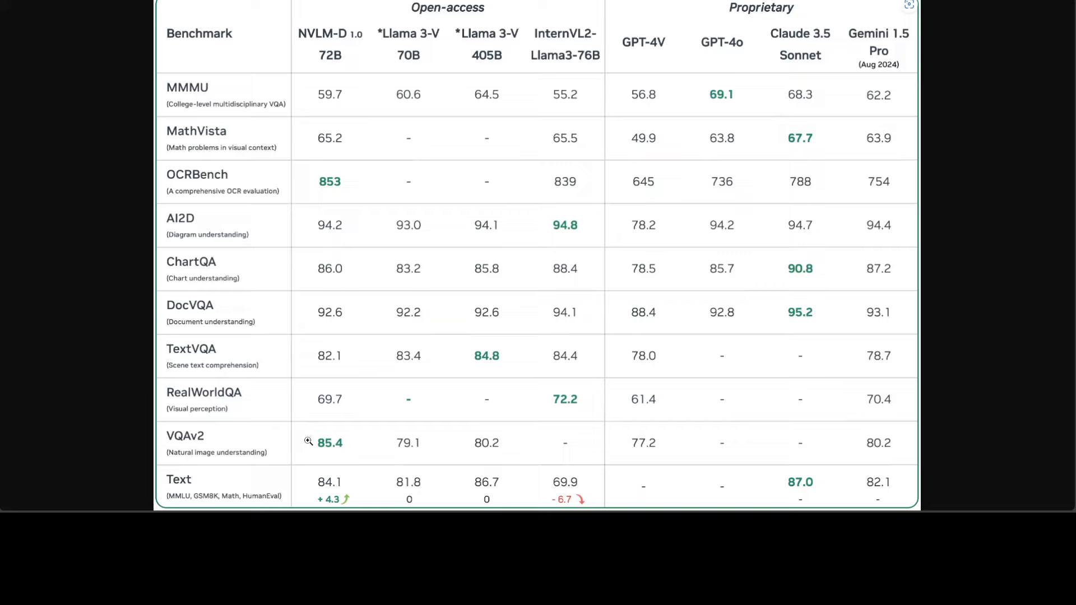
mouse_move(888, 450)
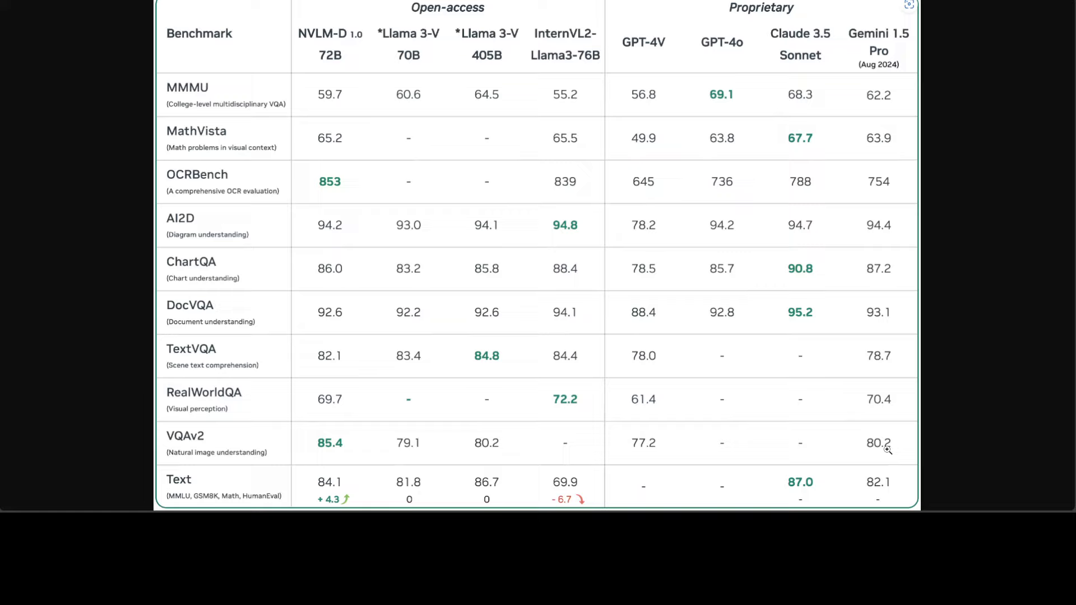
mouse_move(747, 400)
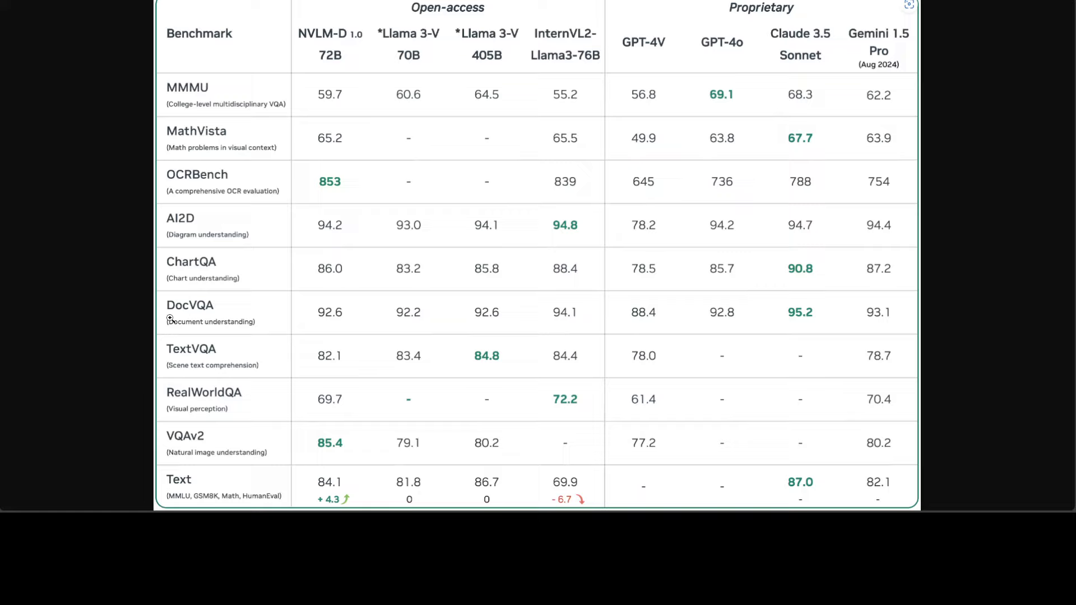
mouse_move(195, 304)
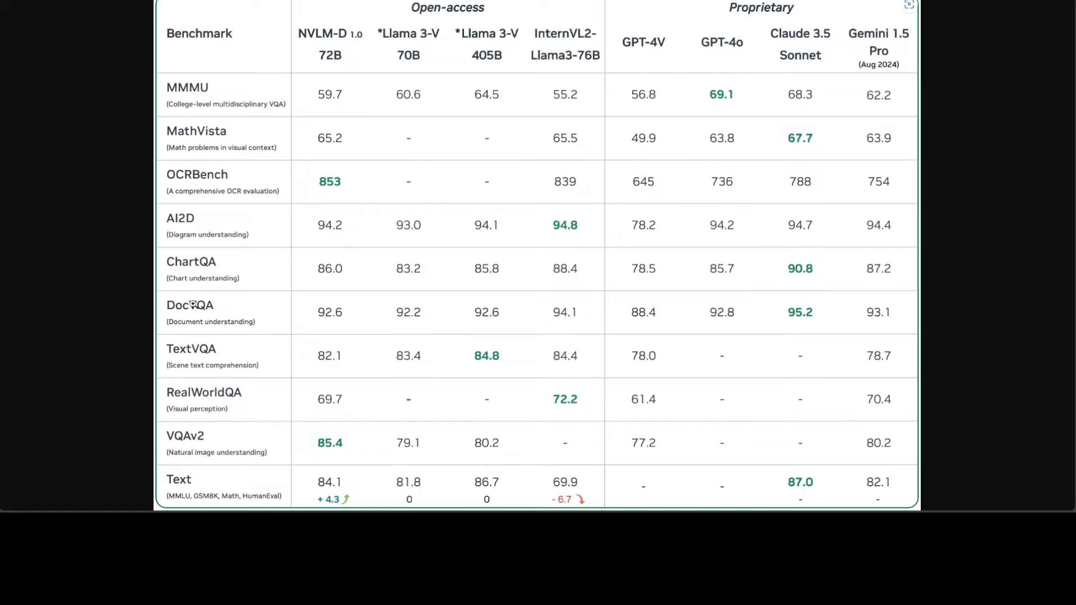
mouse_move(820, 279)
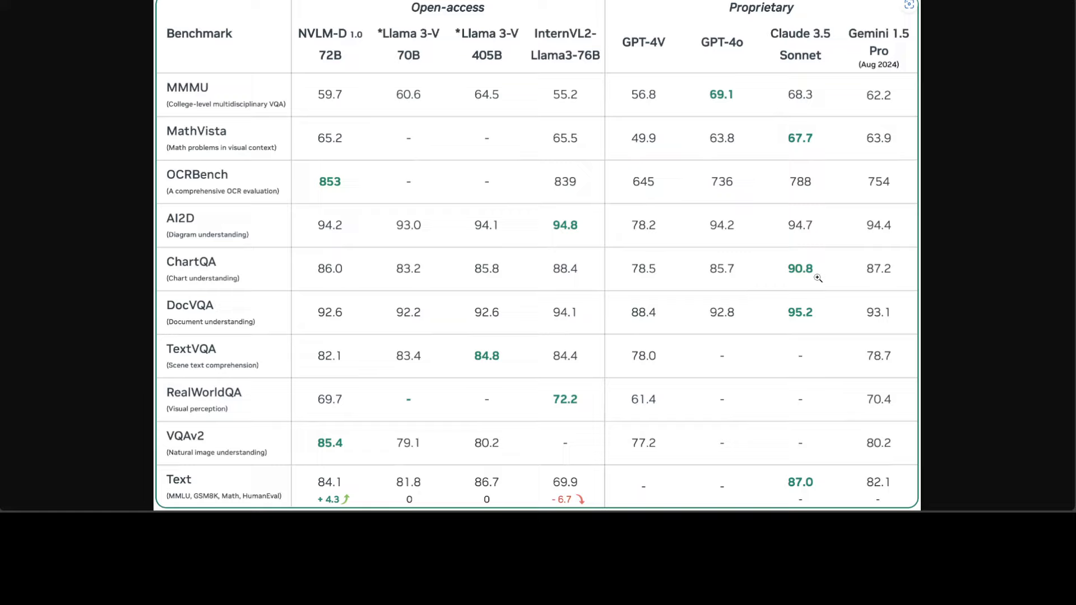
mouse_move(816, 279)
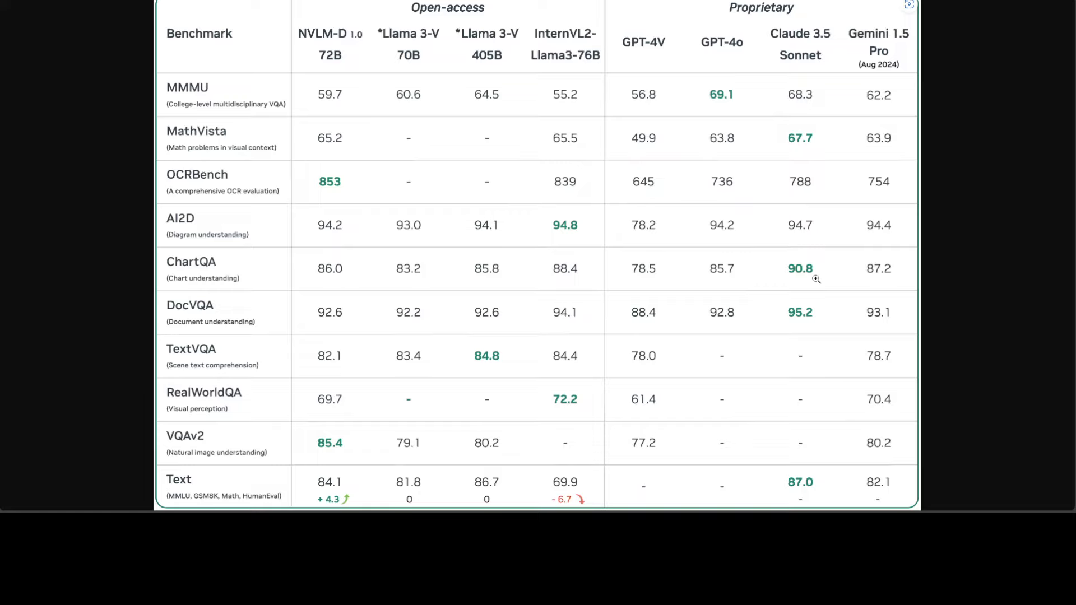
mouse_move(816, 306)
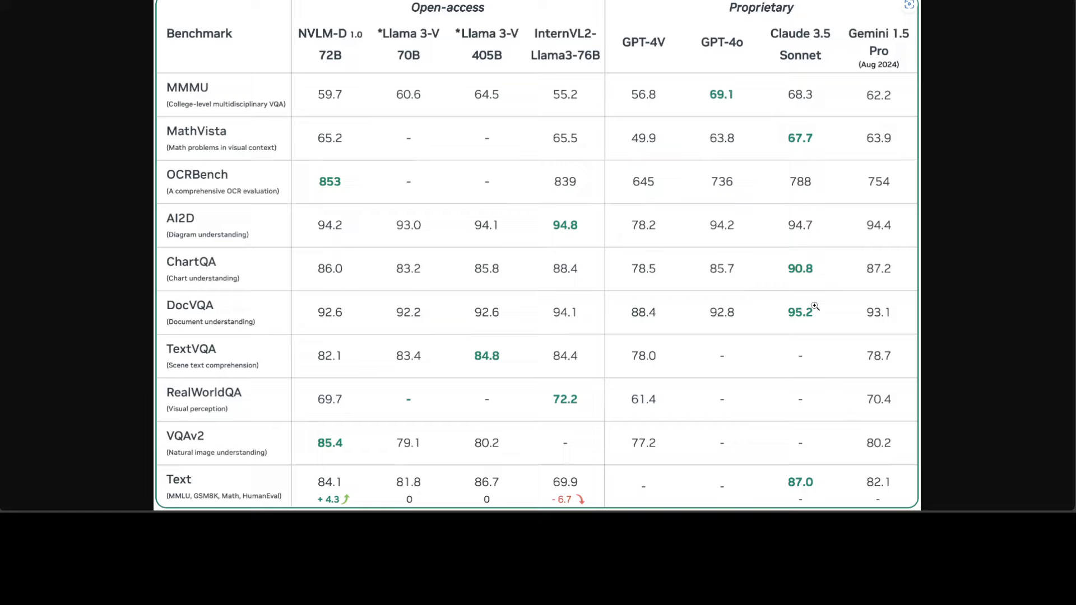
mouse_move(813, 322)
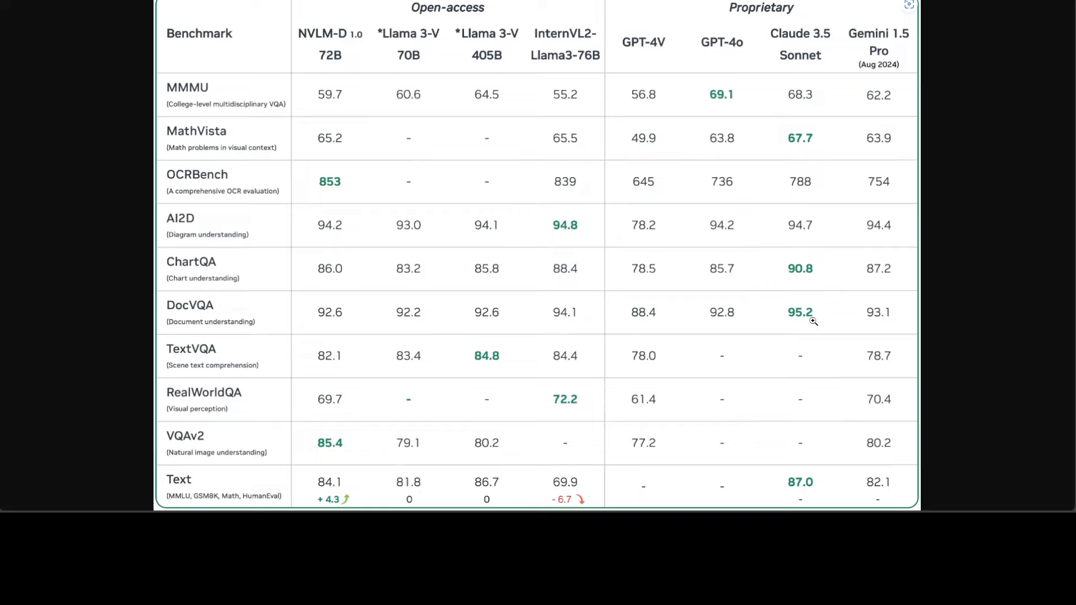
mouse_move(817, 290)
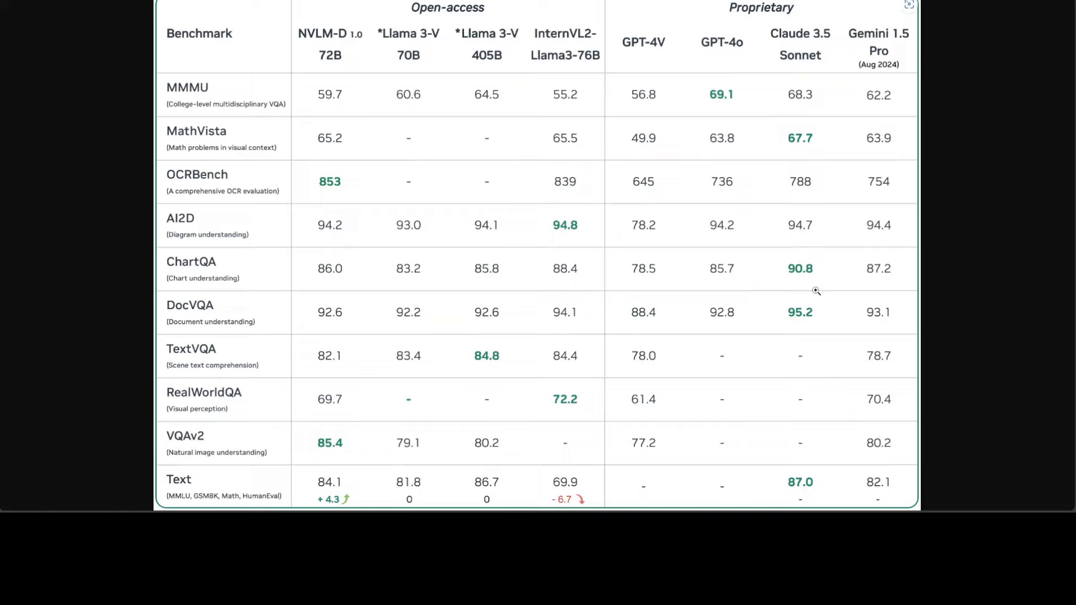
mouse_move(349, 166)
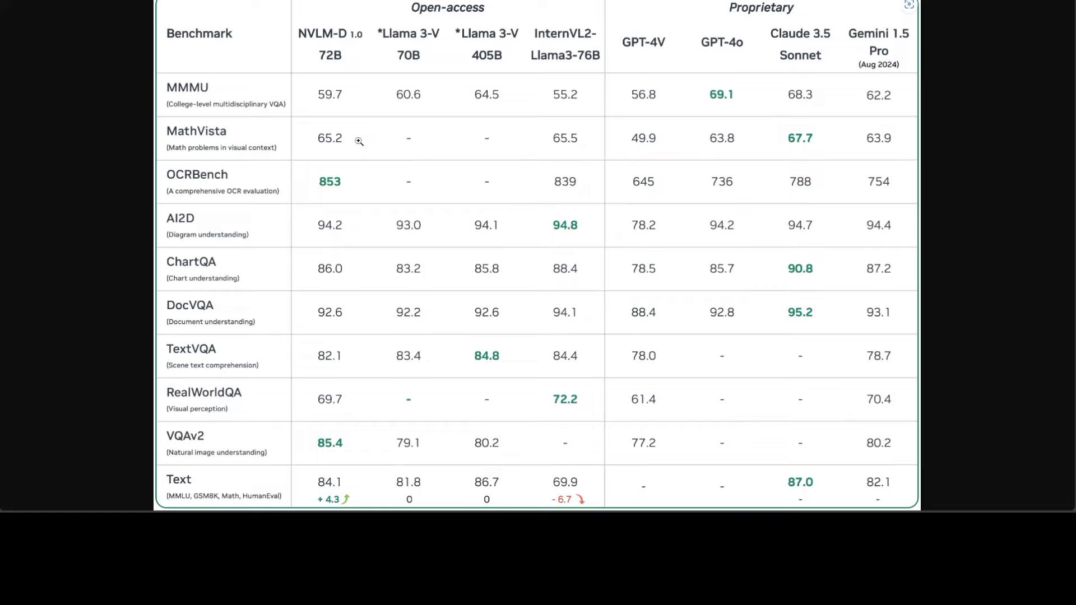
mouse_move(563, 284)
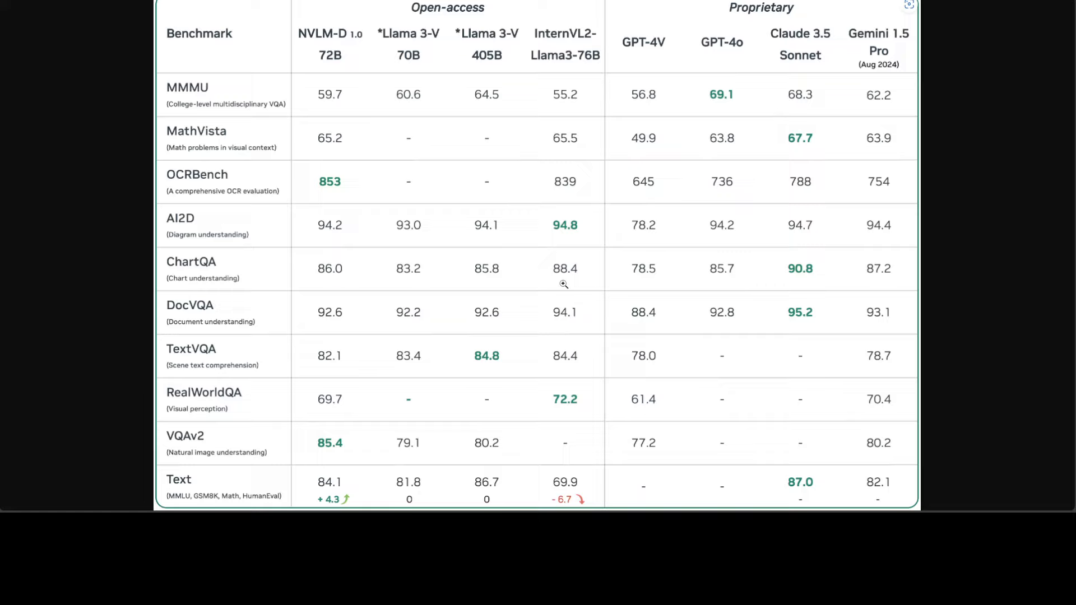
mouse_move(602, 277)
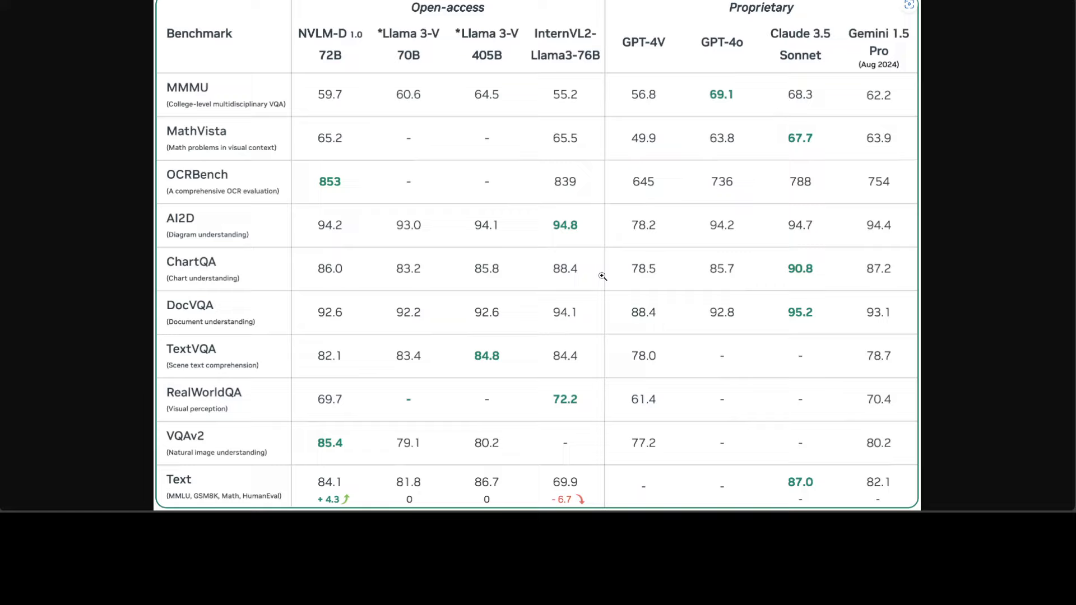
mouse_move(594, 325)
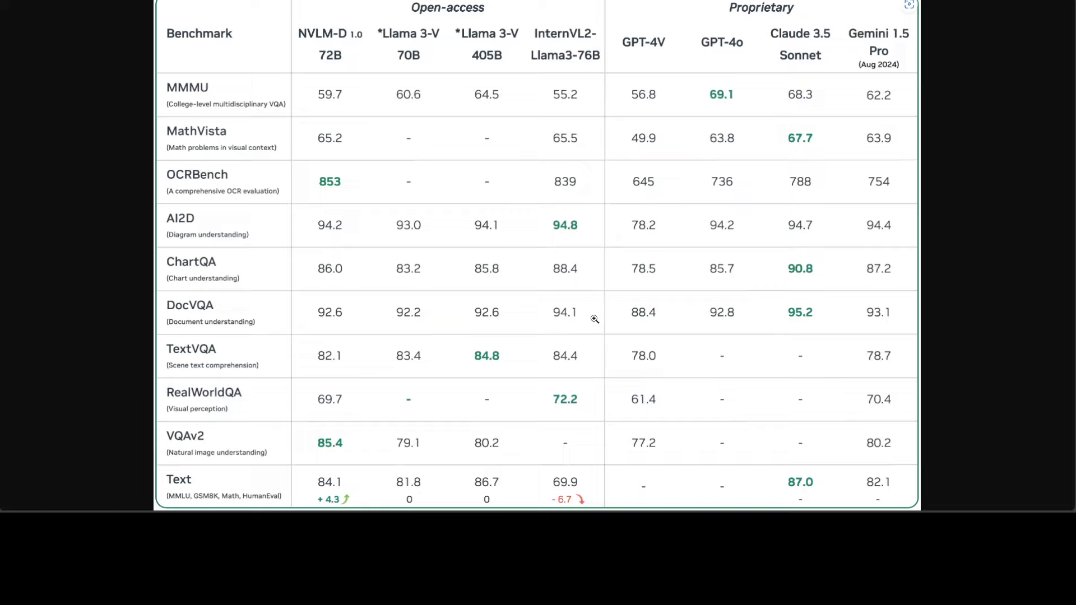
mouse_move(594, 316)
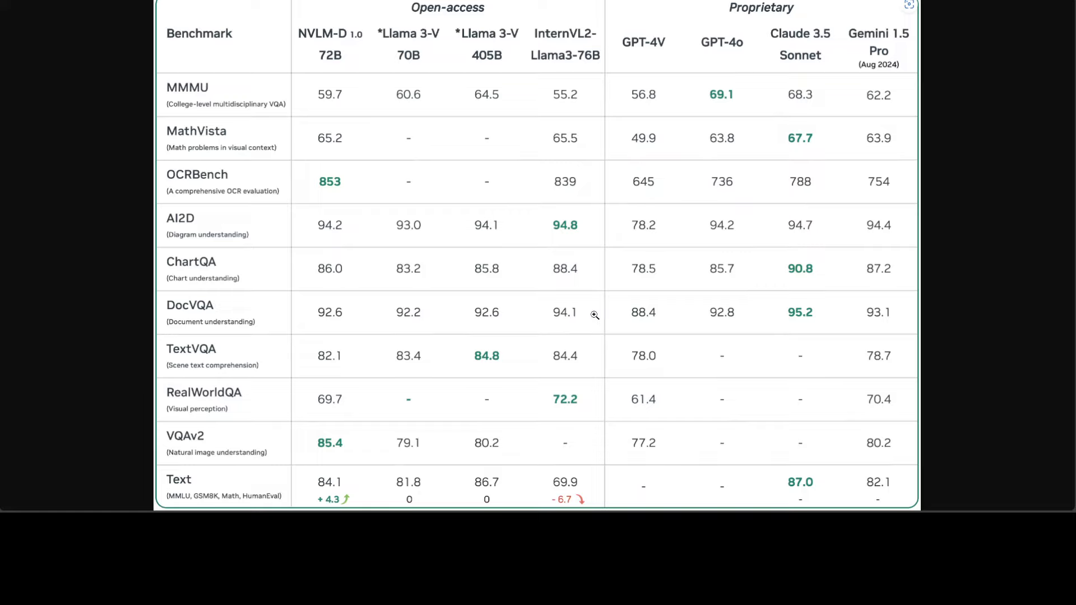
mouse_move(923, 286)
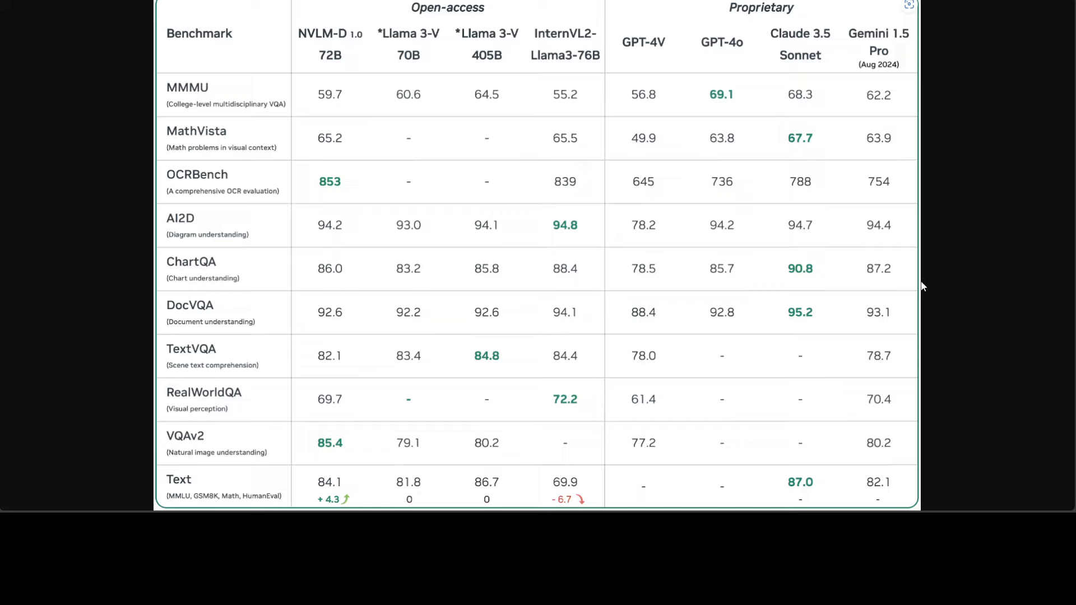
mouse_move(918, 278)
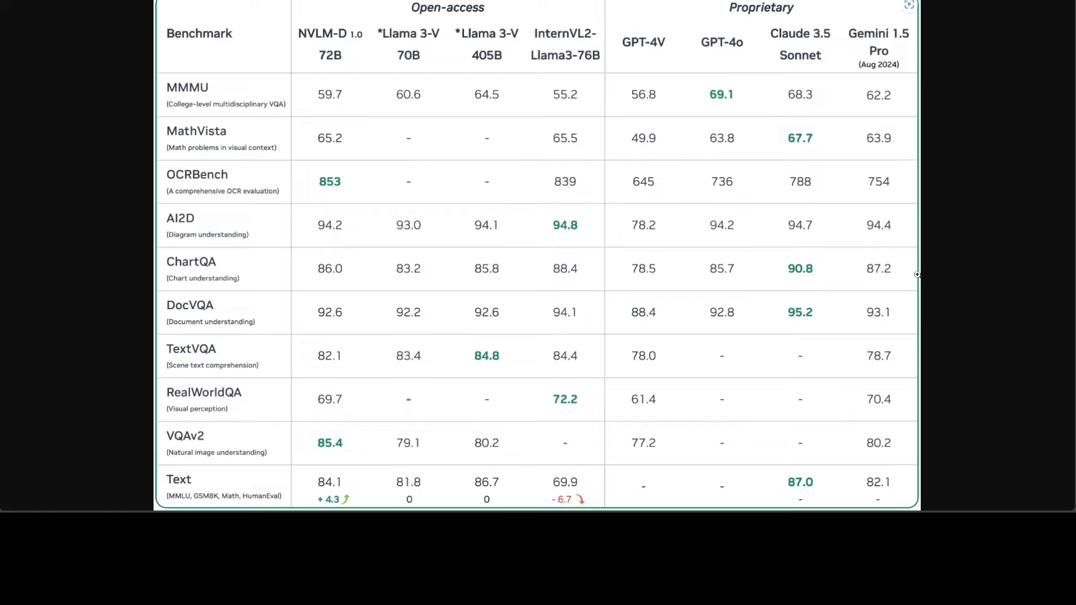
mouse_move(913, 189)
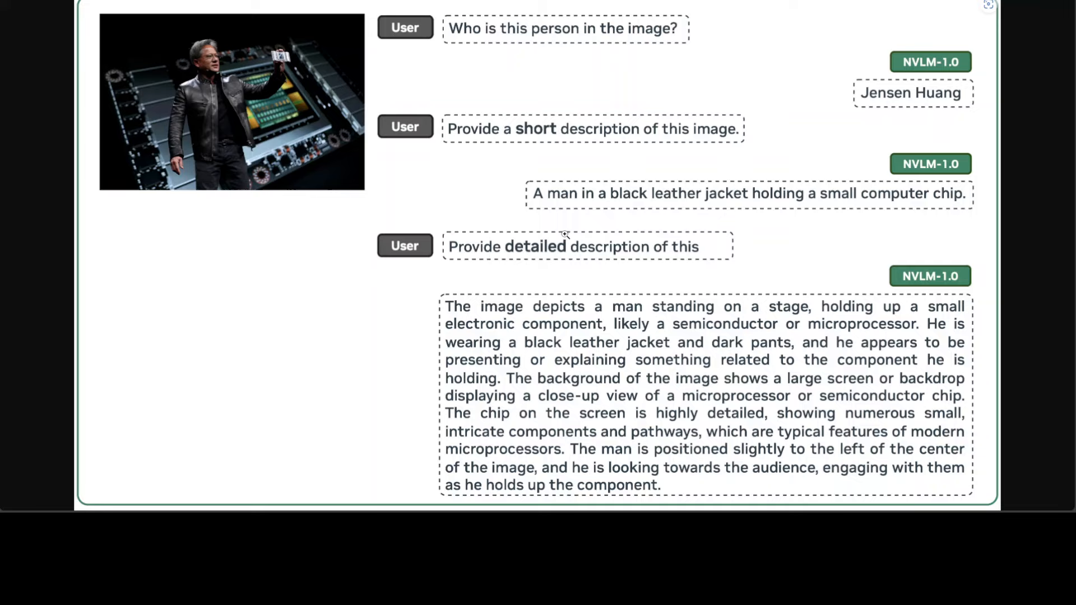
mouse_move(719, 249)
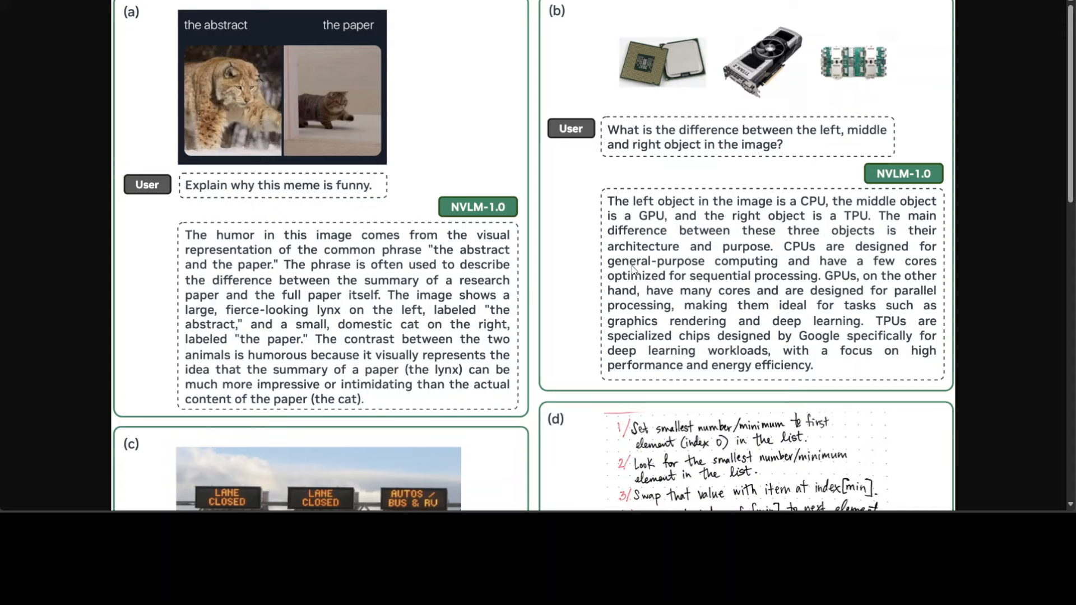
Scroll to examples (e) and (f): the potato-salad food-poisoning table and NVIDIA's 92% GPU share.
scroll("down", 3)
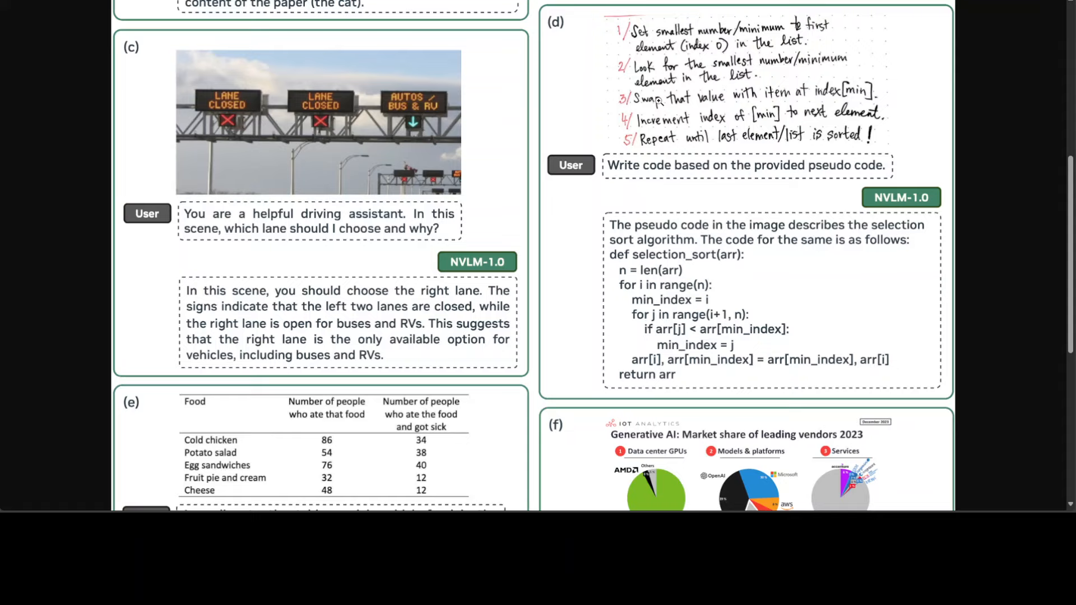
mouse_move(699, 193)
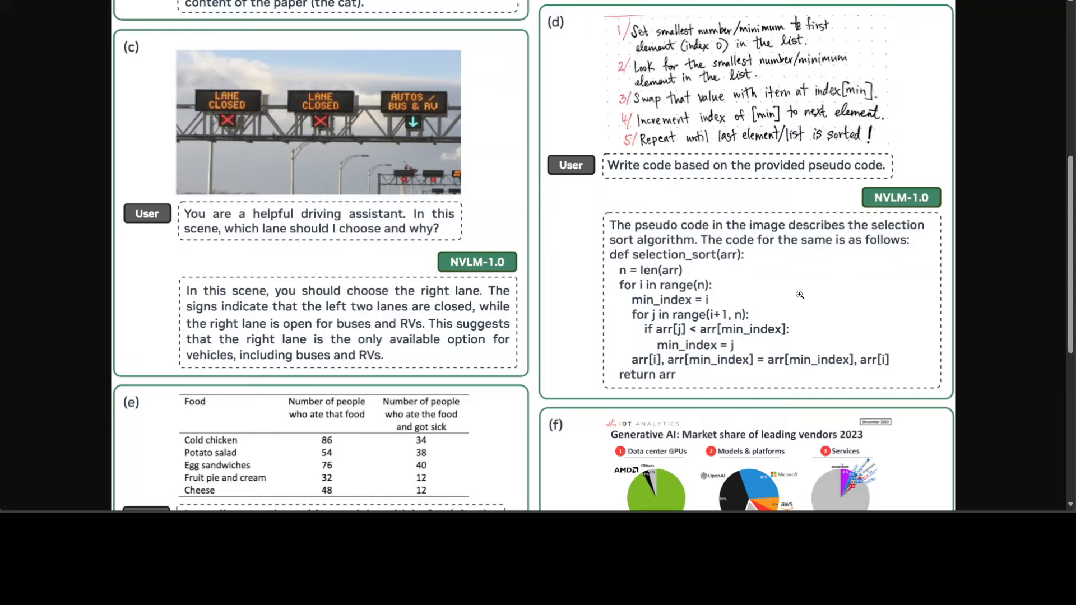
mouse_move(339, 172)
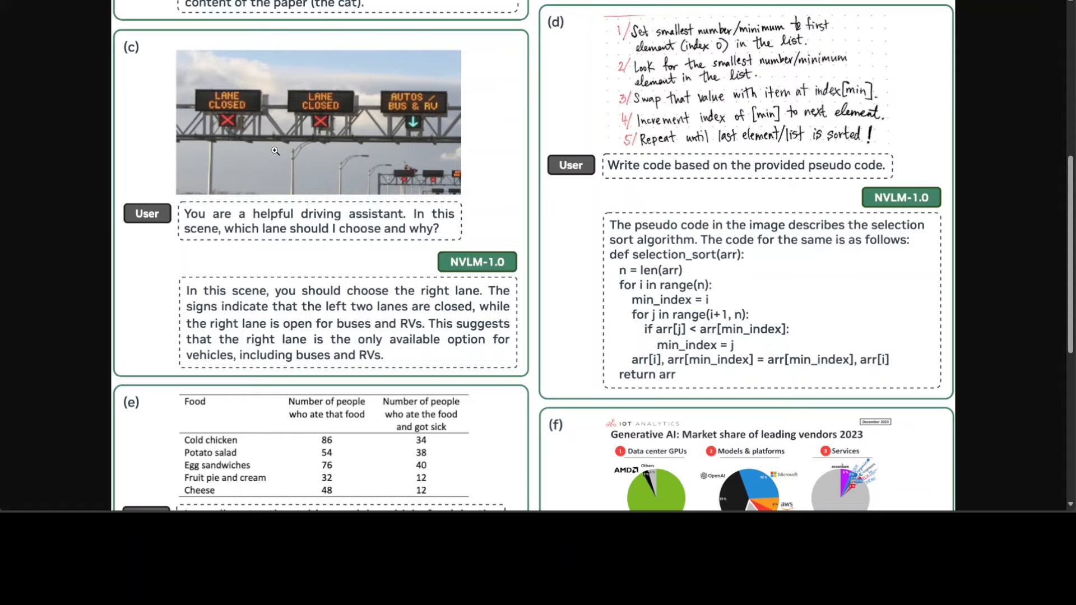
mouse_move(440, 154)
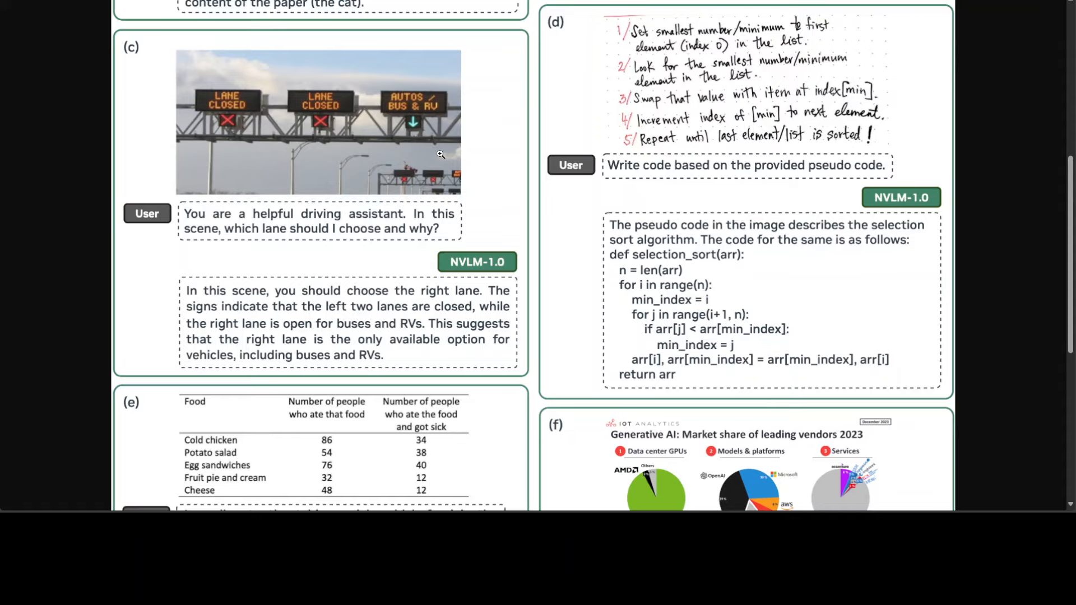
scroll("down", 3)
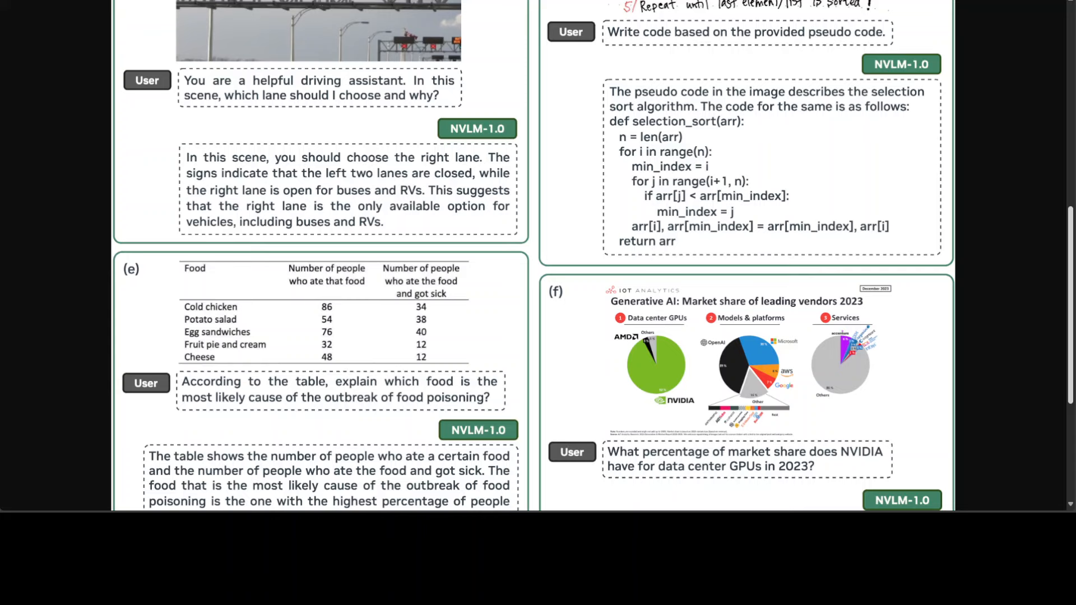
scroll("down", 3)
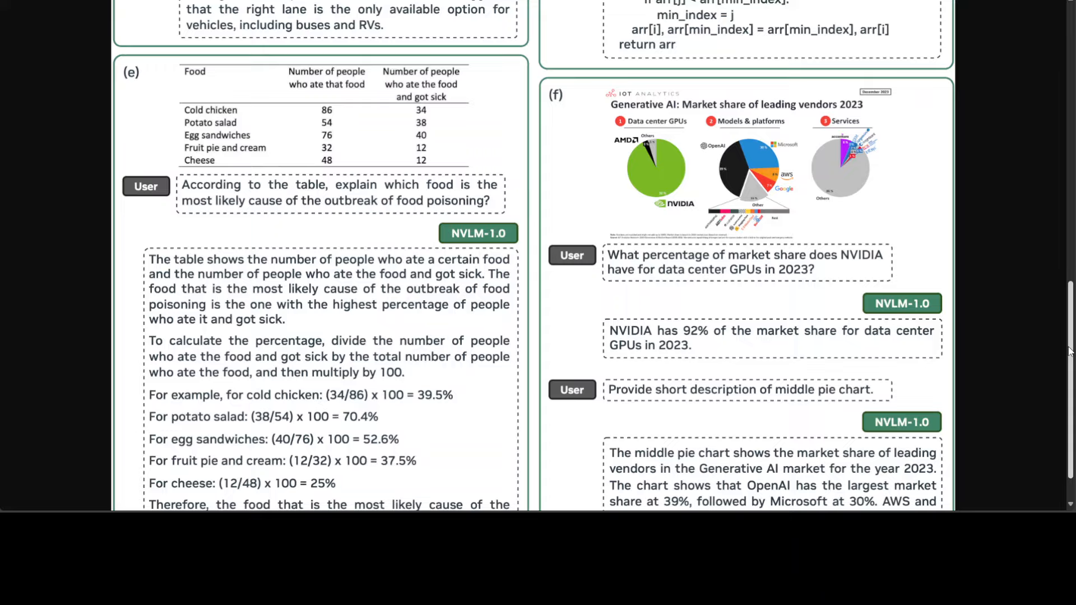
scroll("down", 3)
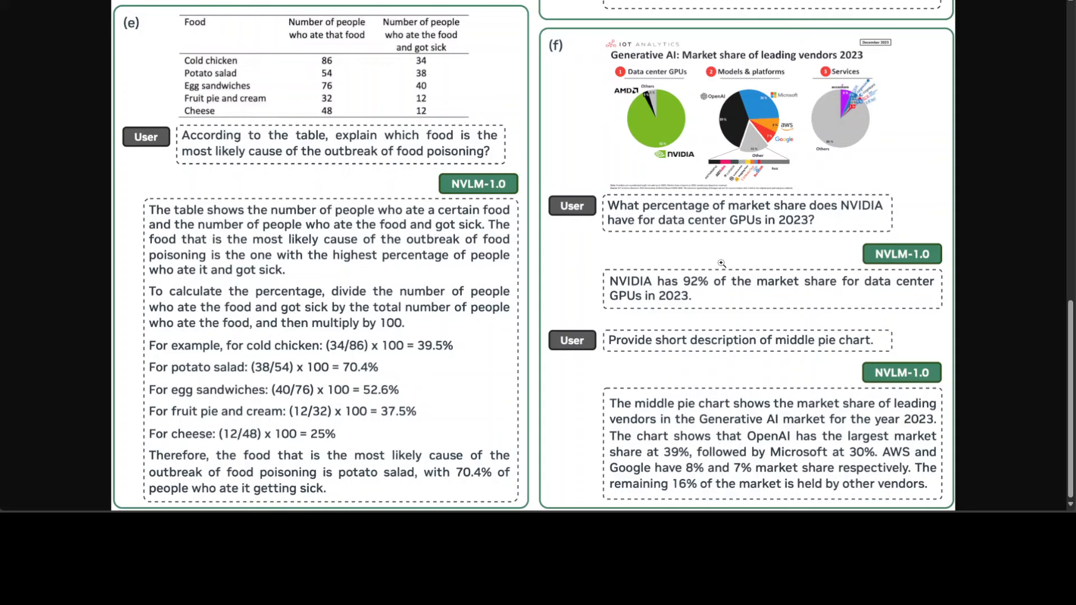
mouse_move(1048, 361)
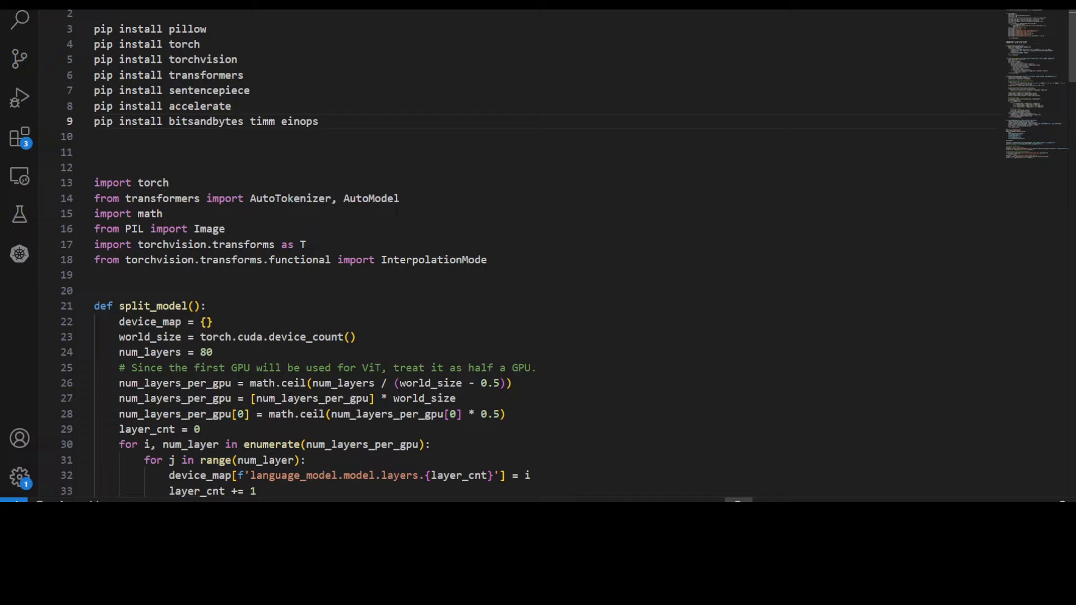
Highlight the einops install and per-GPU layer calculation while scrolling to split_model.
double_click(303, 121)
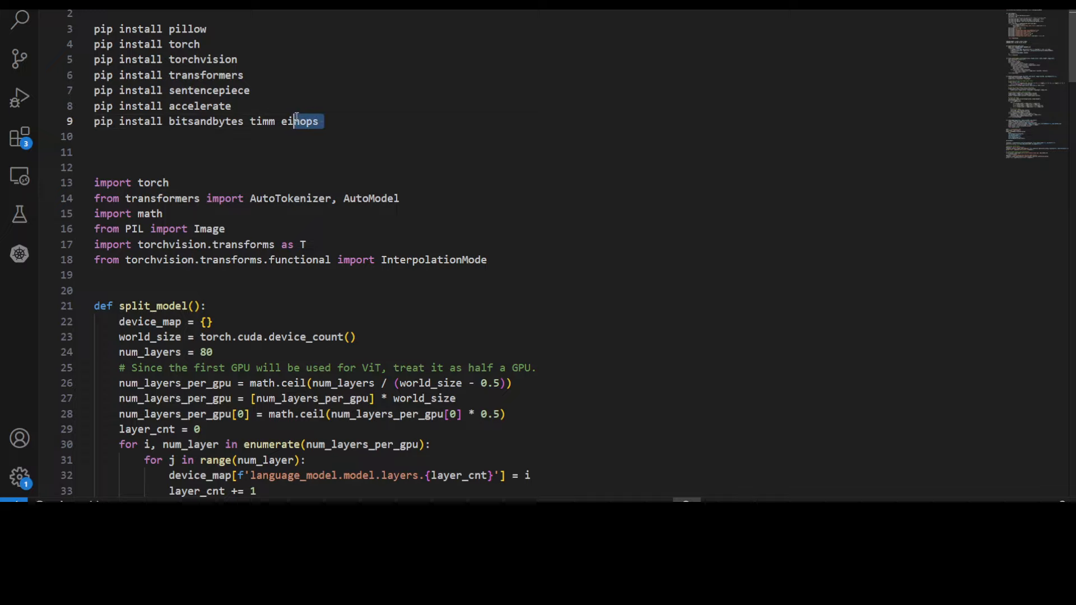
mouse_move(272, 110)
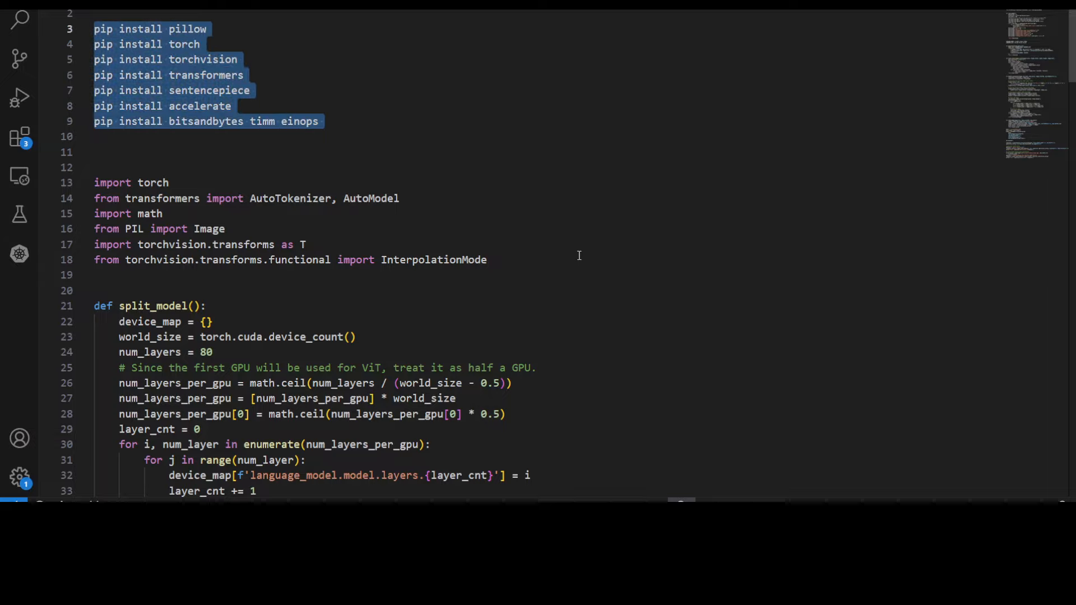
scroll("down", 3)
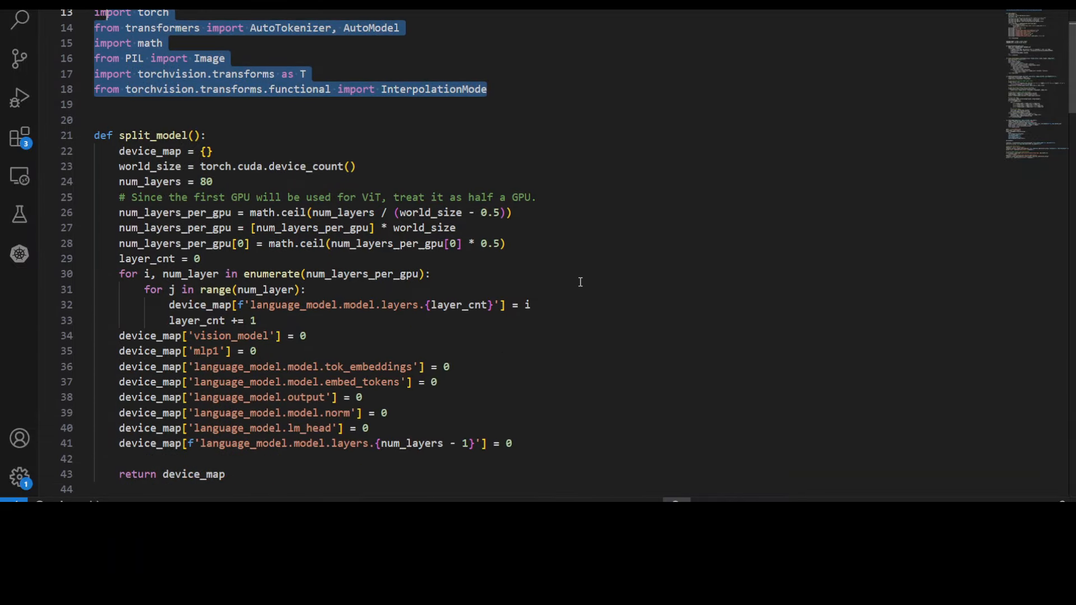
mouse_move(324, 335)
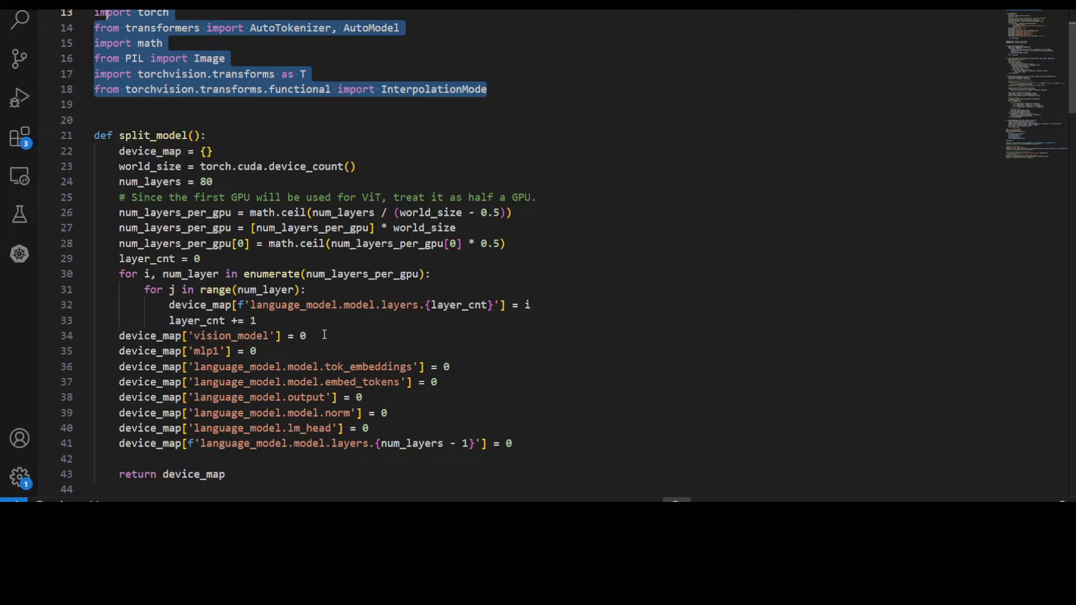
mouse_move(209, 198)
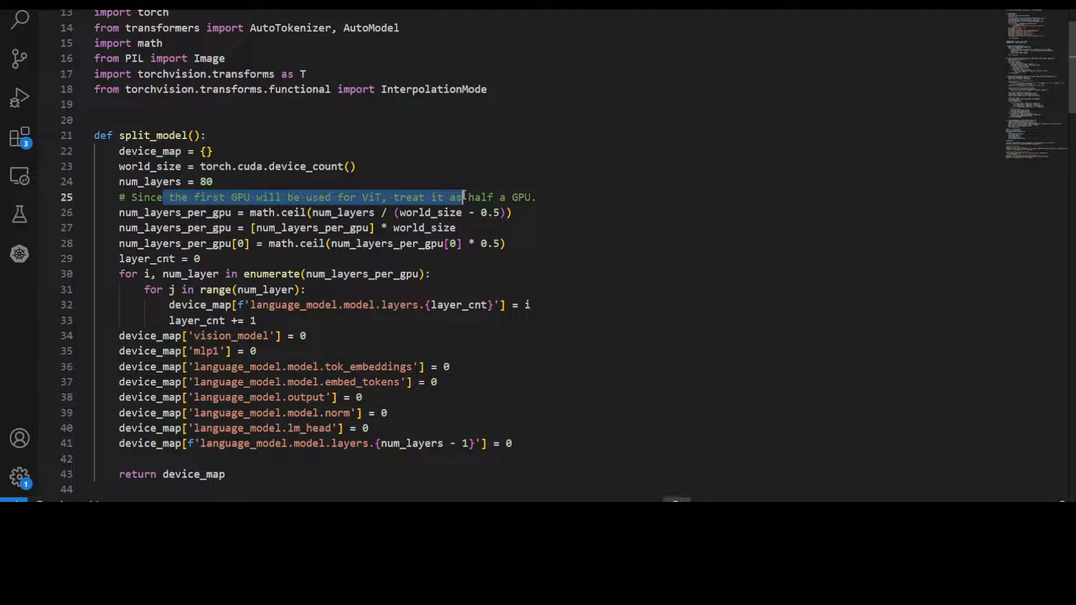
double_click(144, 198)
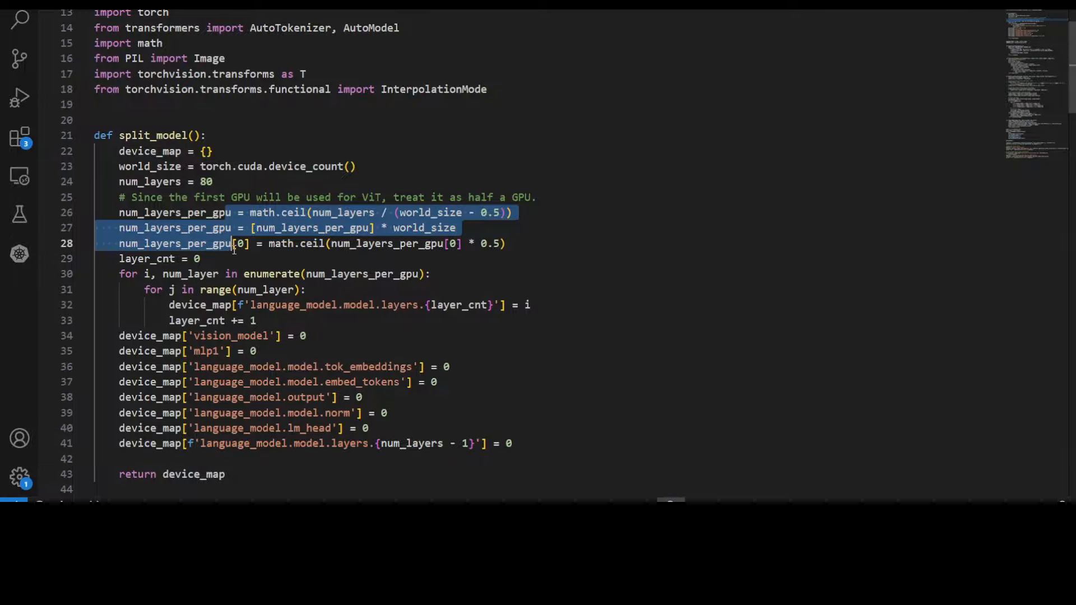
scroll("down", 3)
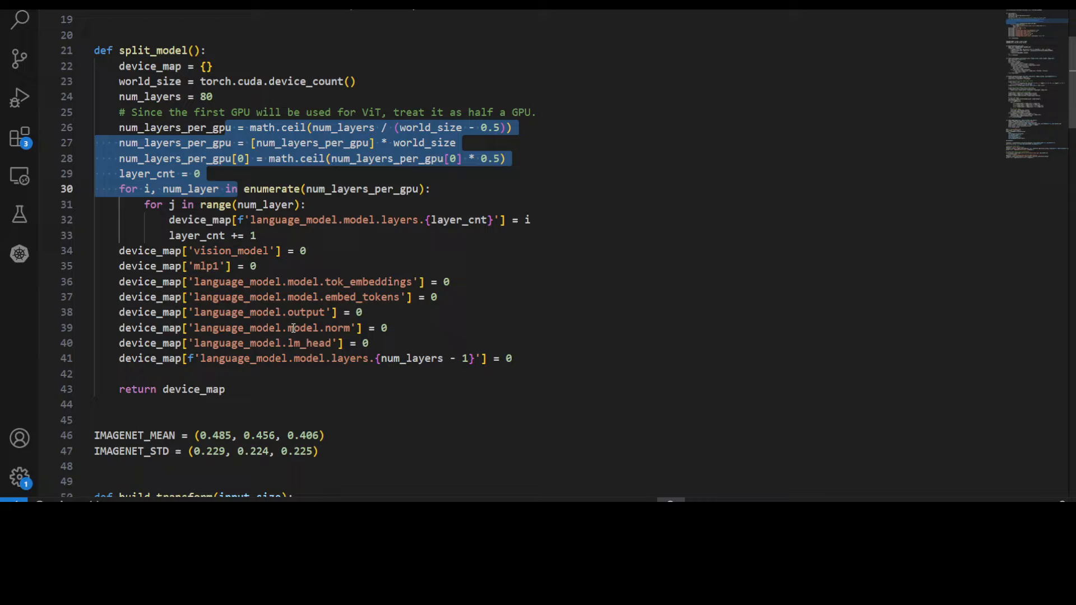
scroll("down", 3)
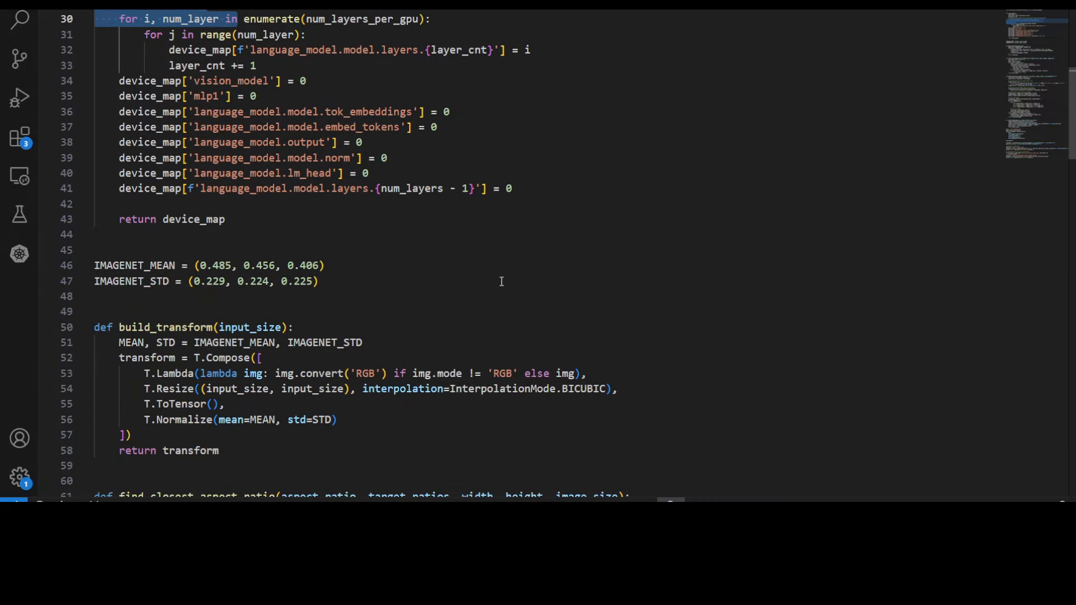
scroll("down", 3)
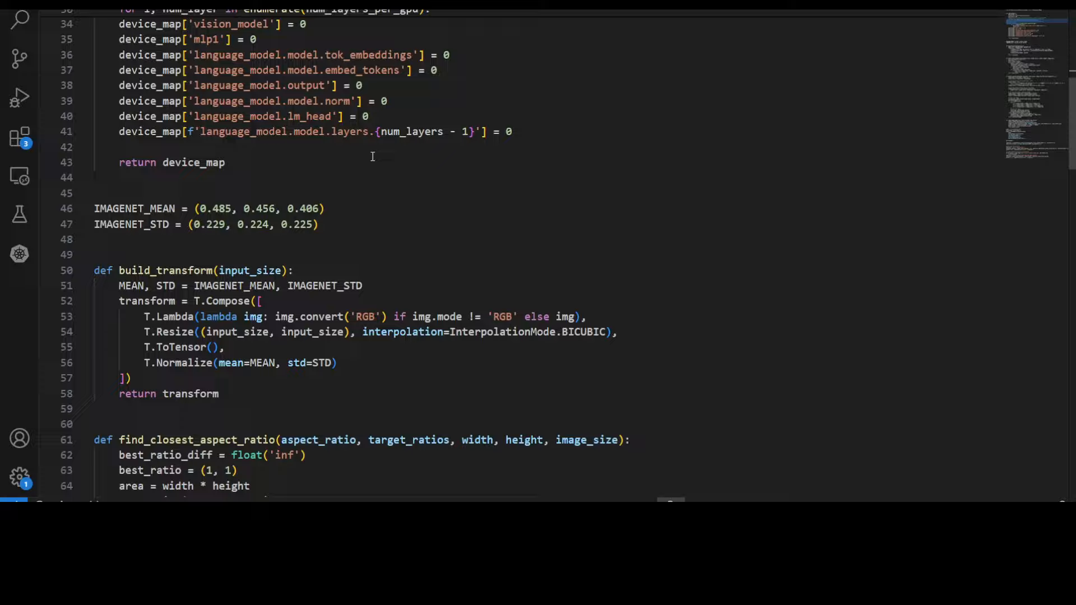
mouse_move(380, 171)
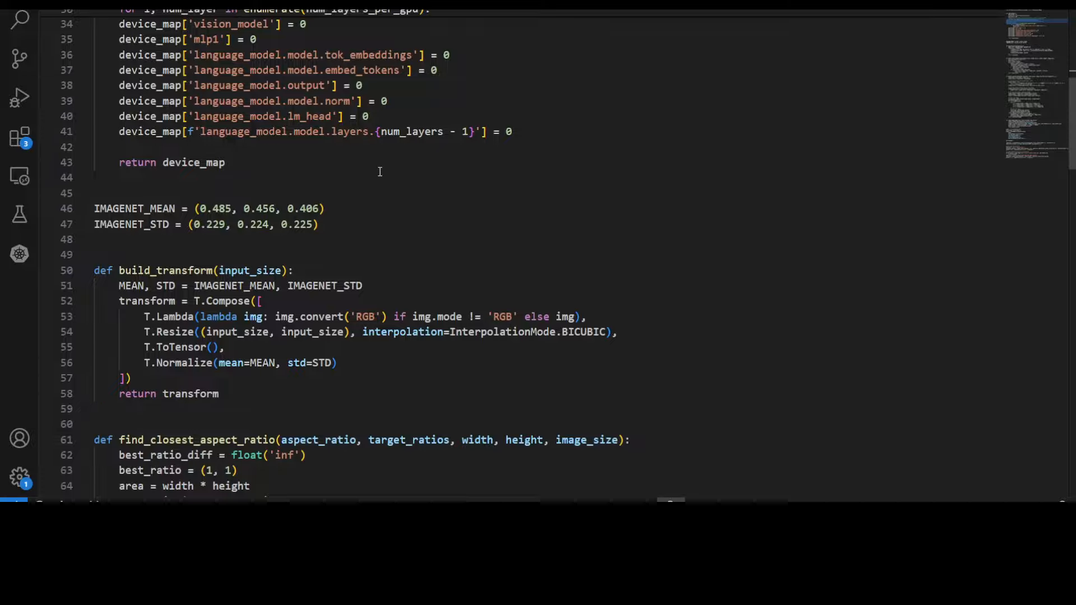
scroll("down", 3)
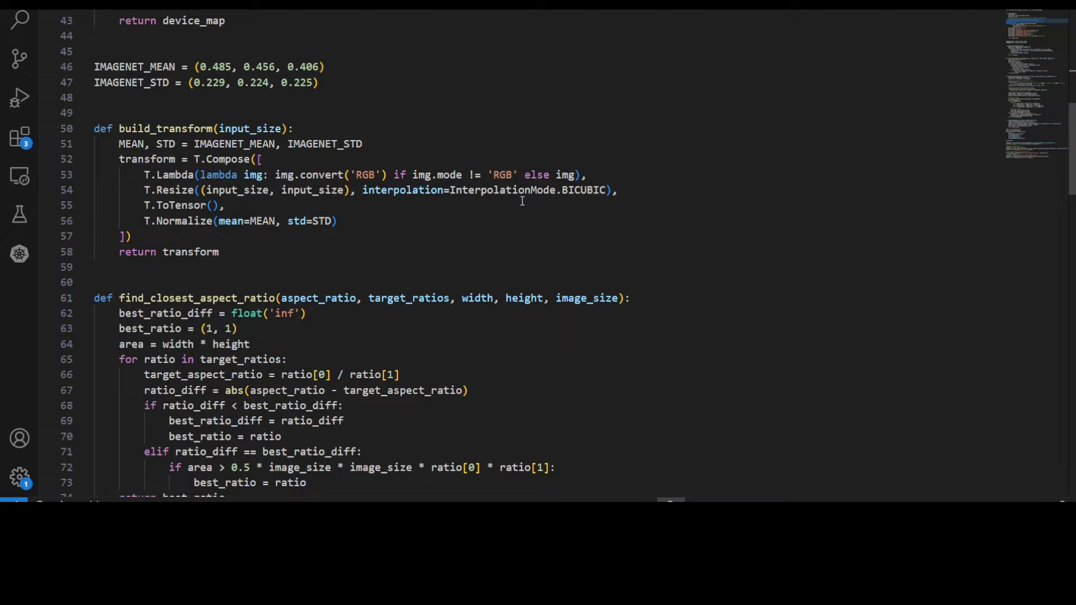
mouse_move(483, 239)
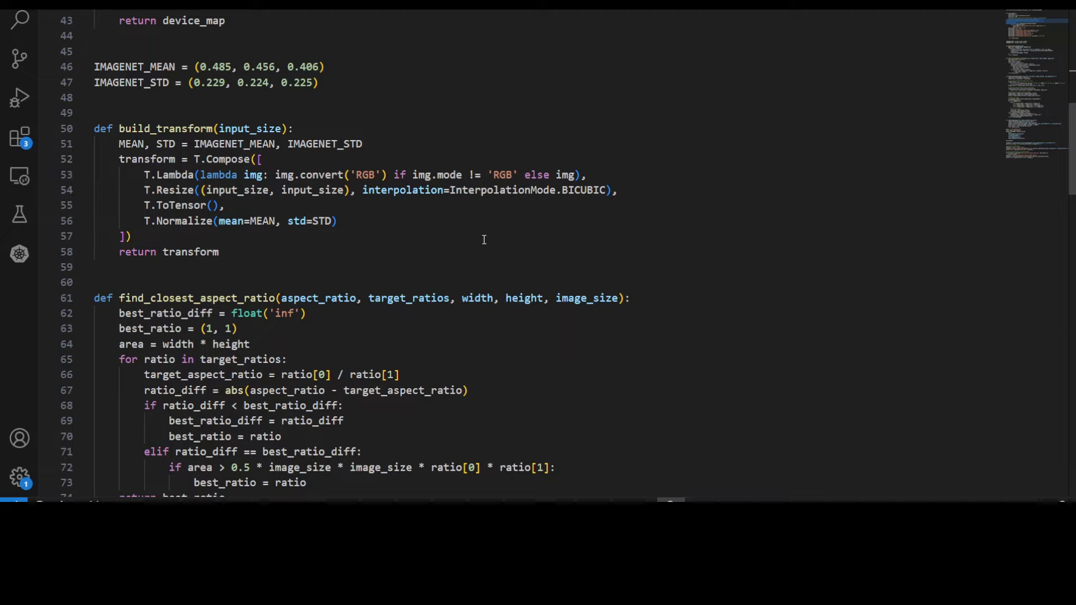
scroll("down", 3)
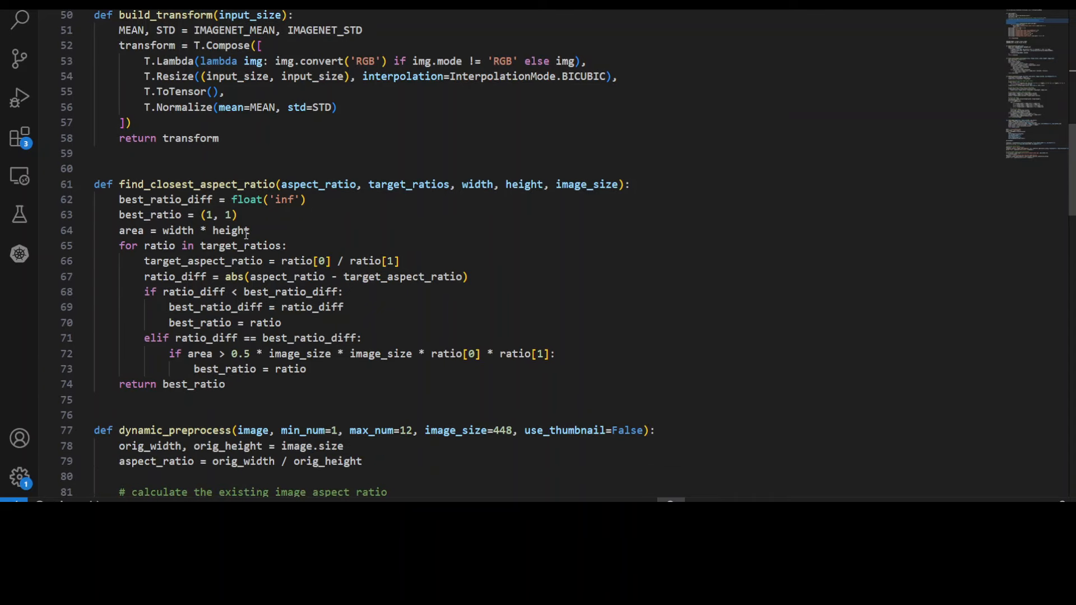
scroll("down", 3)
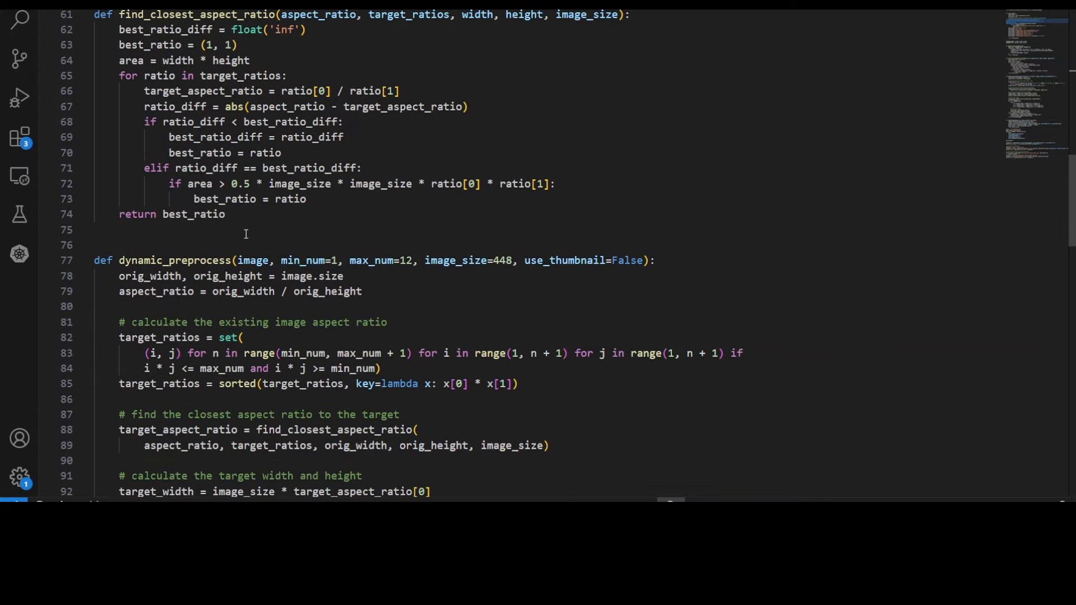
scroll("down", 3)
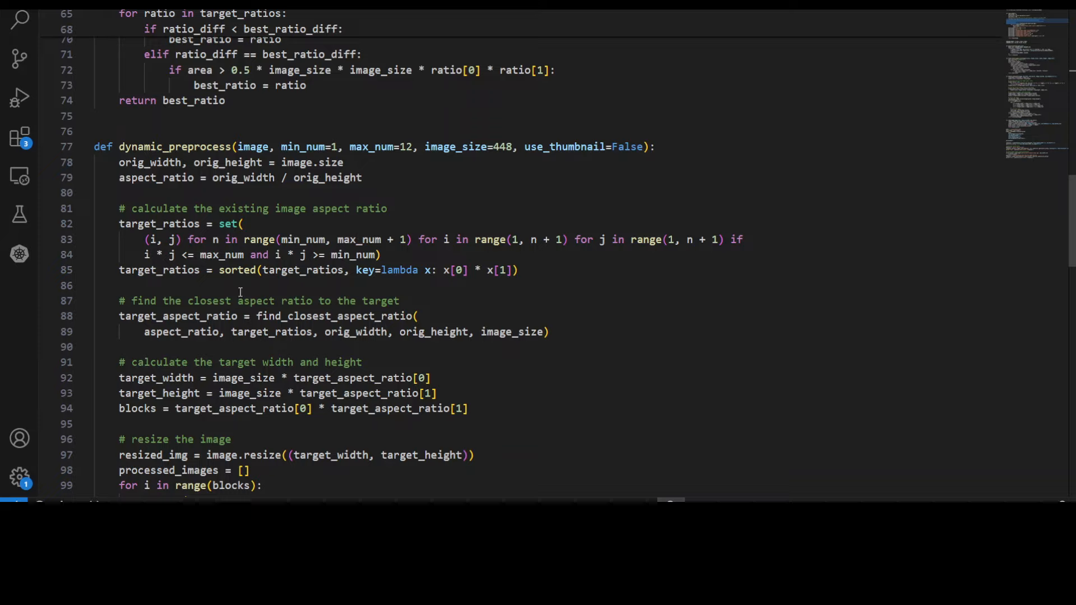
left_click_drag(146, 224, 233, 224)
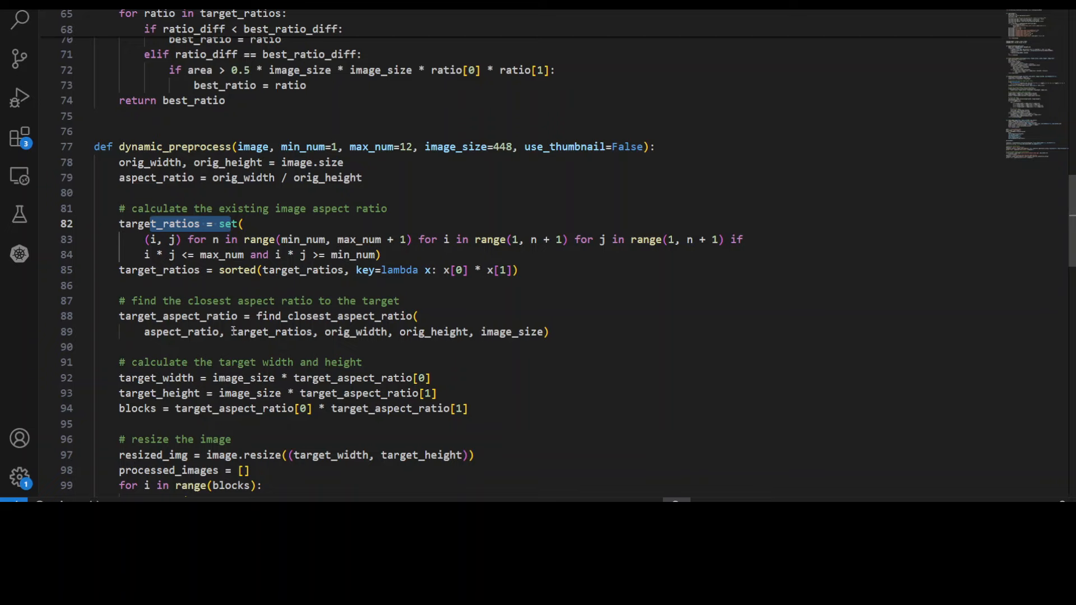
scroll("down", 3)
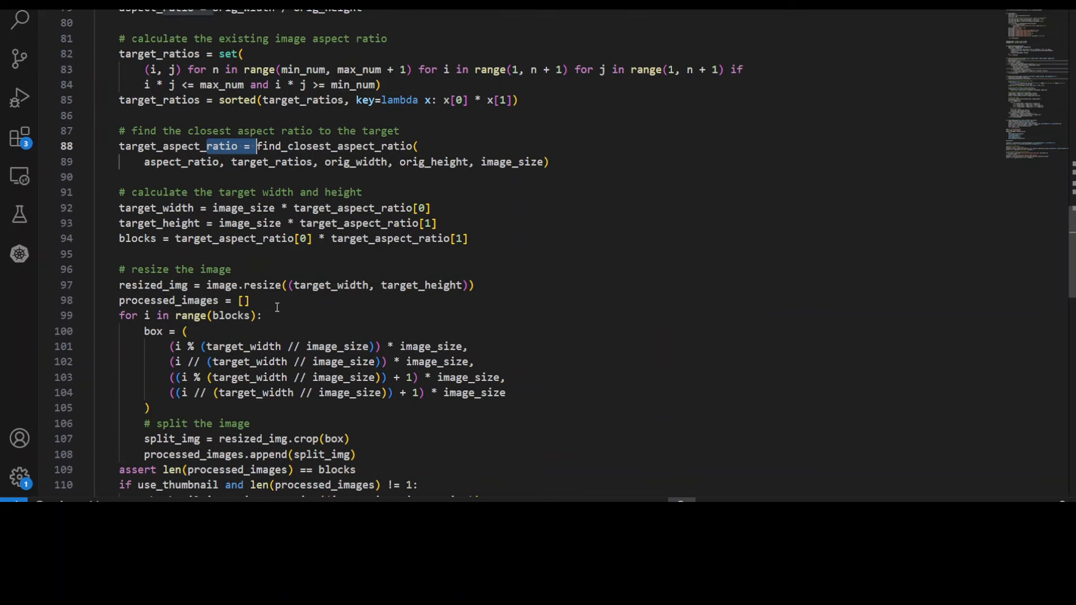
scroll("down", 3)
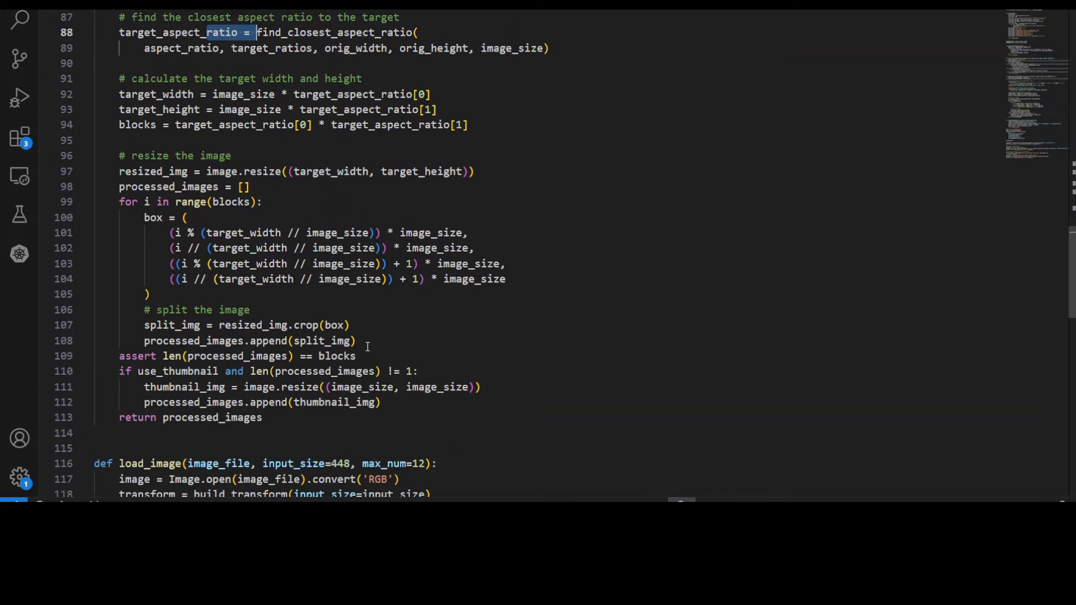
scroll("down", 3)
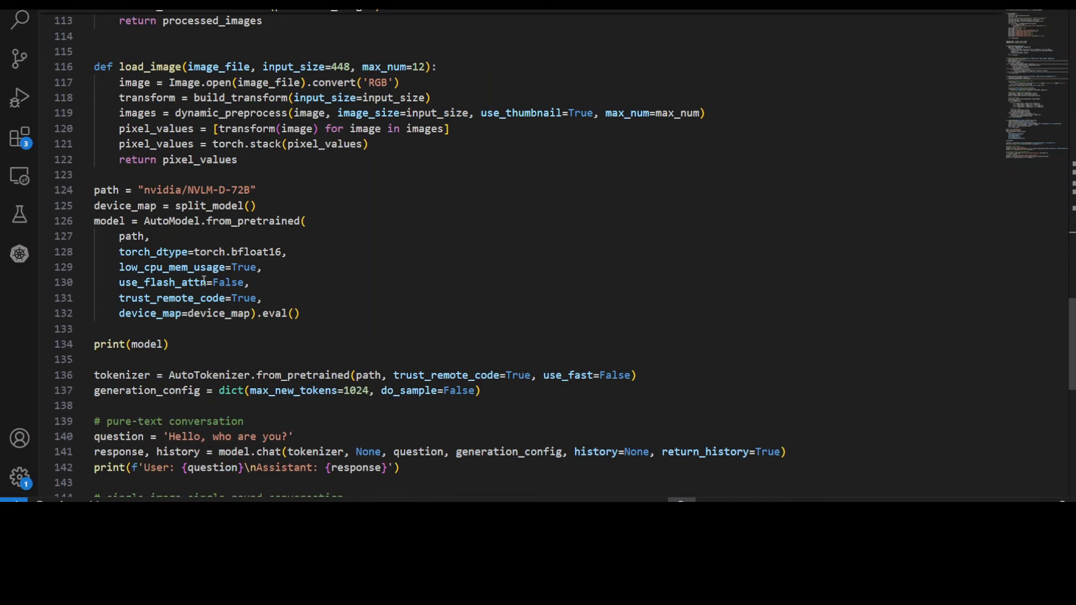
left_click_drag(138, 267, 156, 298)
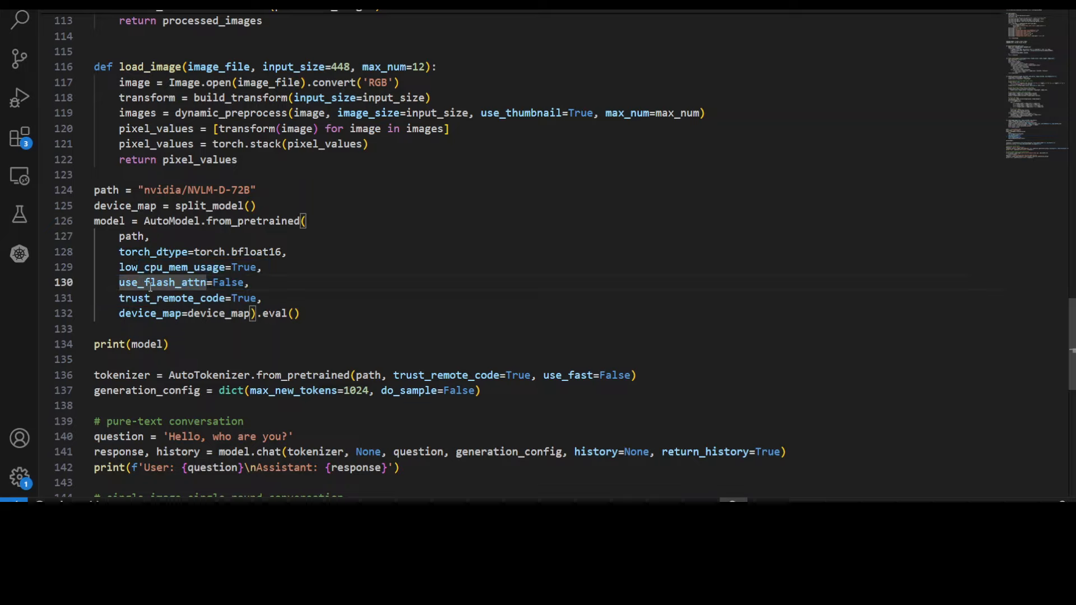
scroll("down", 3)
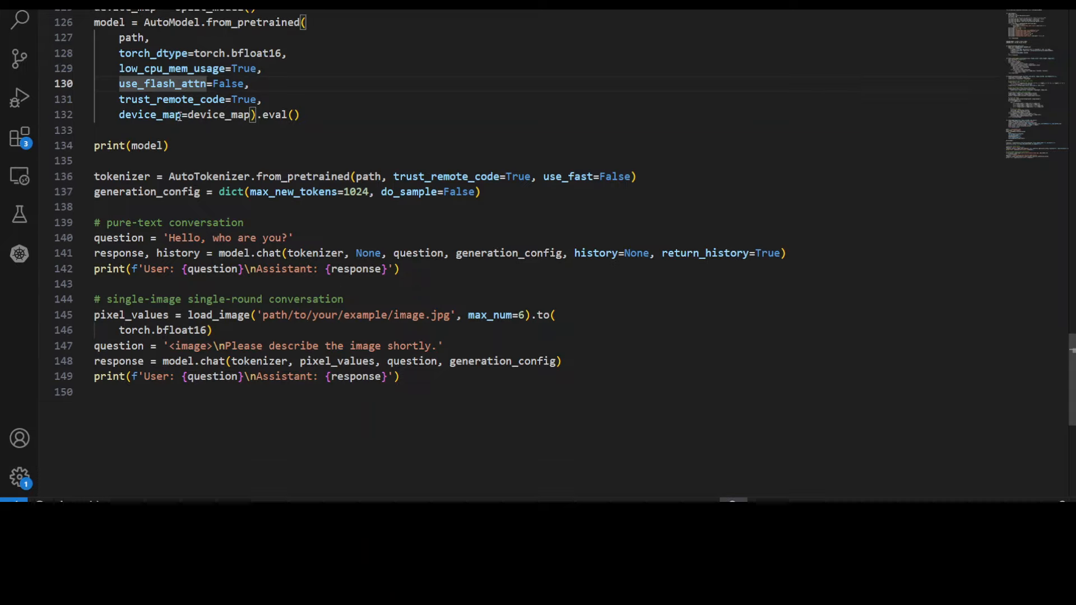
mouse_move(235, 123)
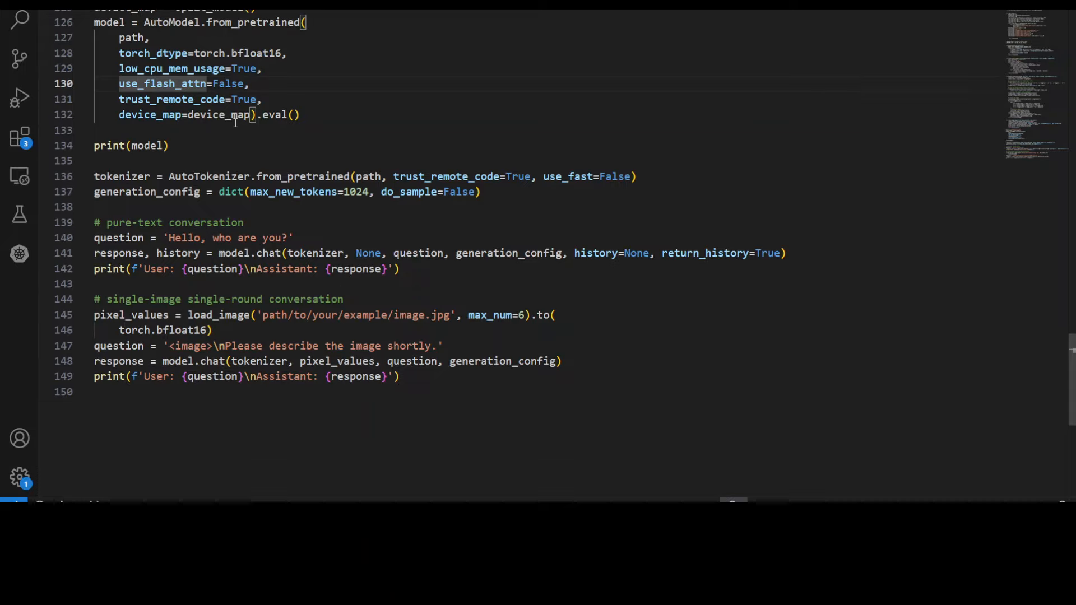